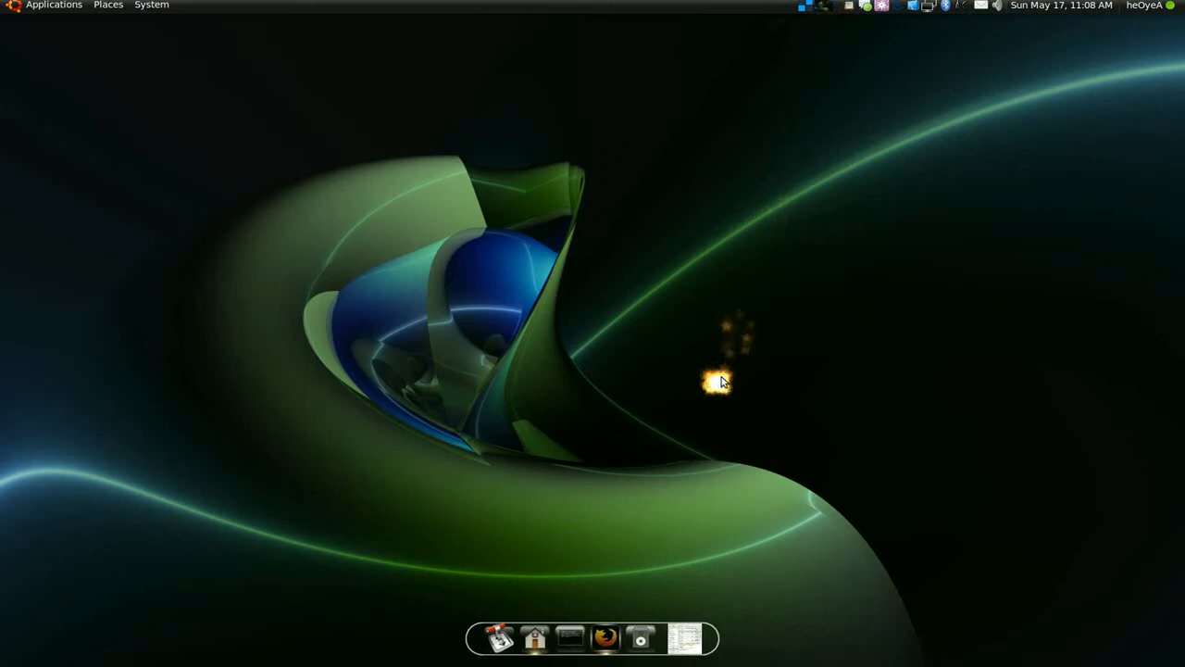
mouse_move(653, 534)
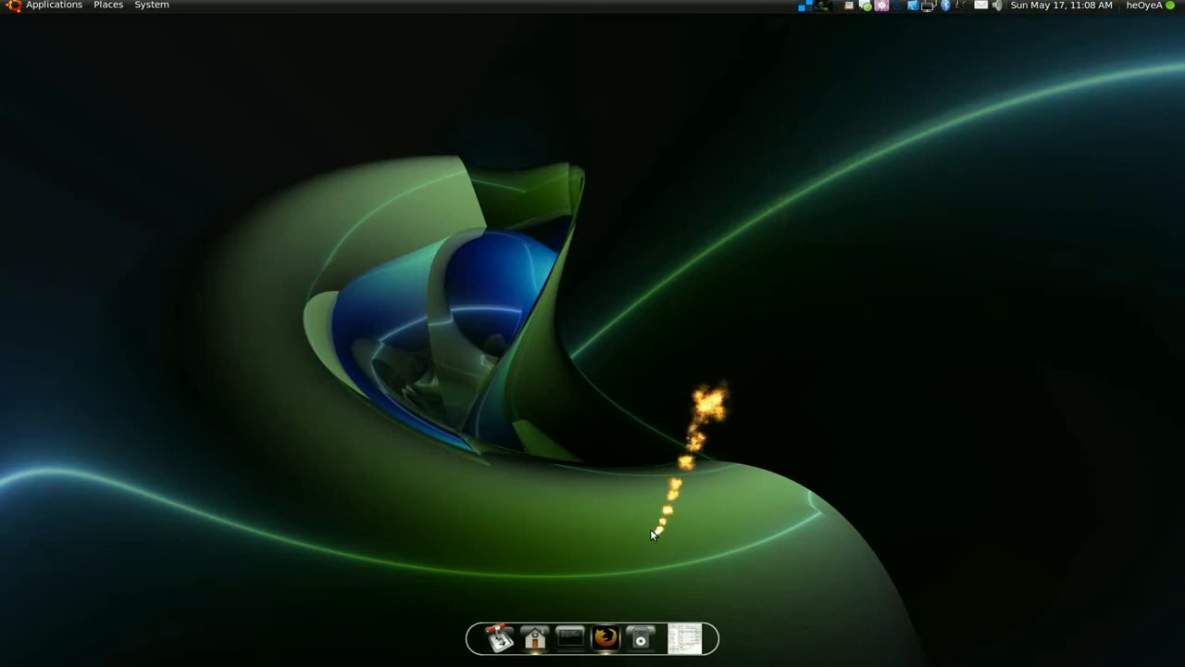
mouse_move(781, 380)
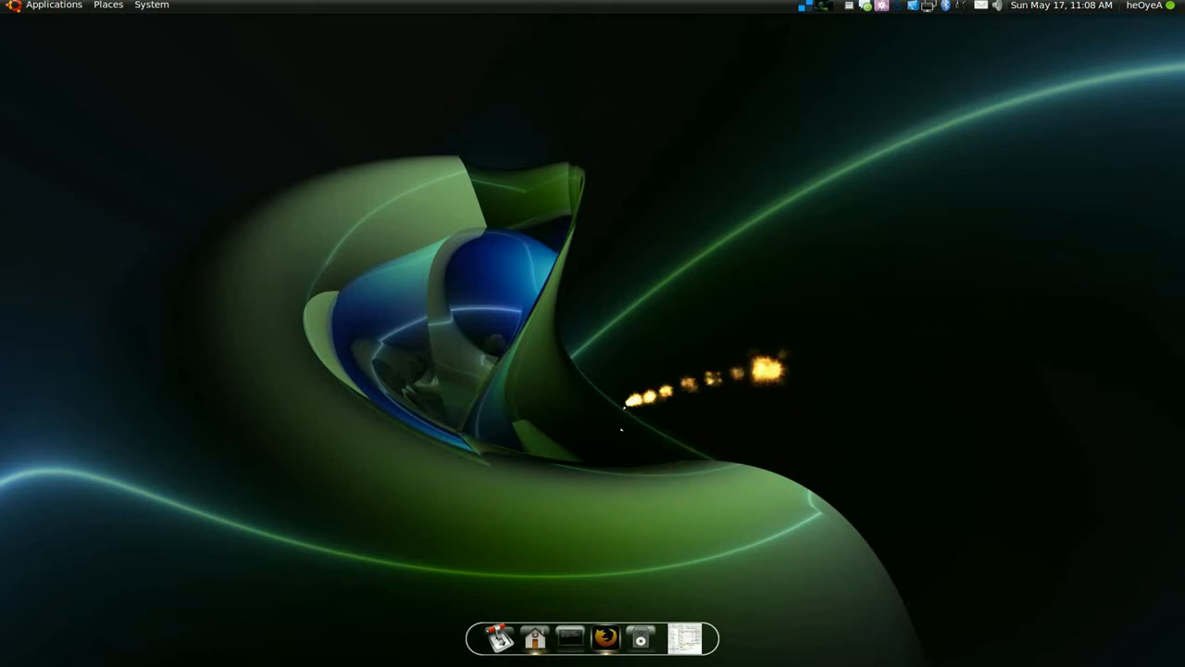
Bring up Firefox on the Cairo-dock repository page's Ubuntu installation instructions
click(606, 638)
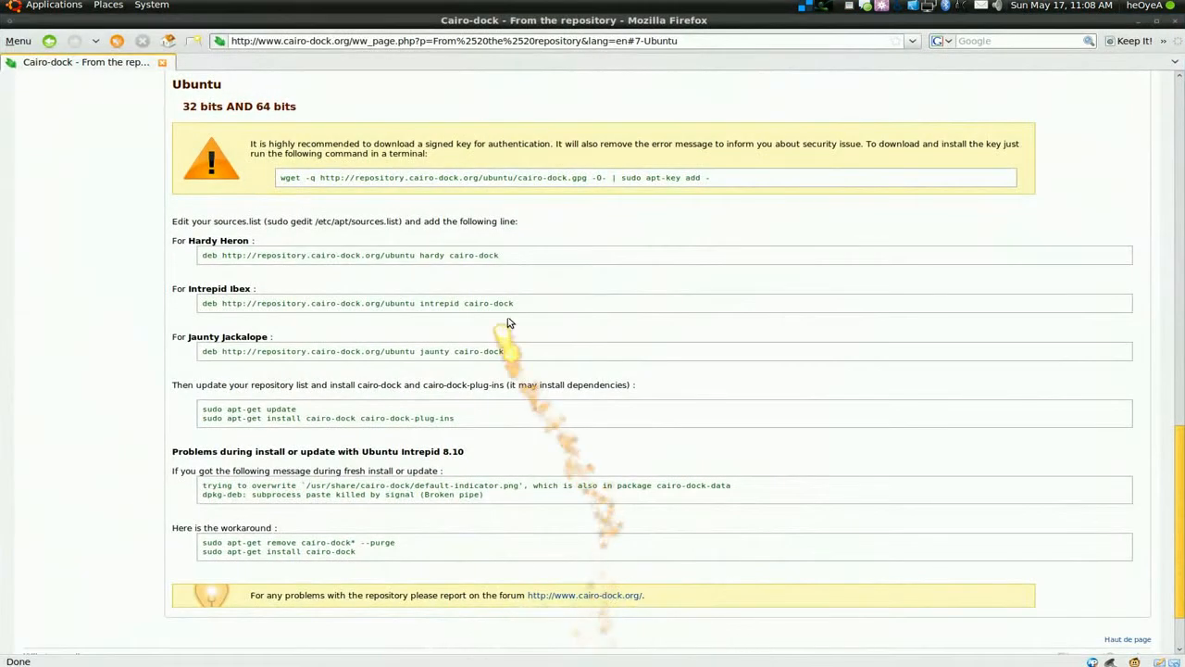
mouse_move(725, 177)
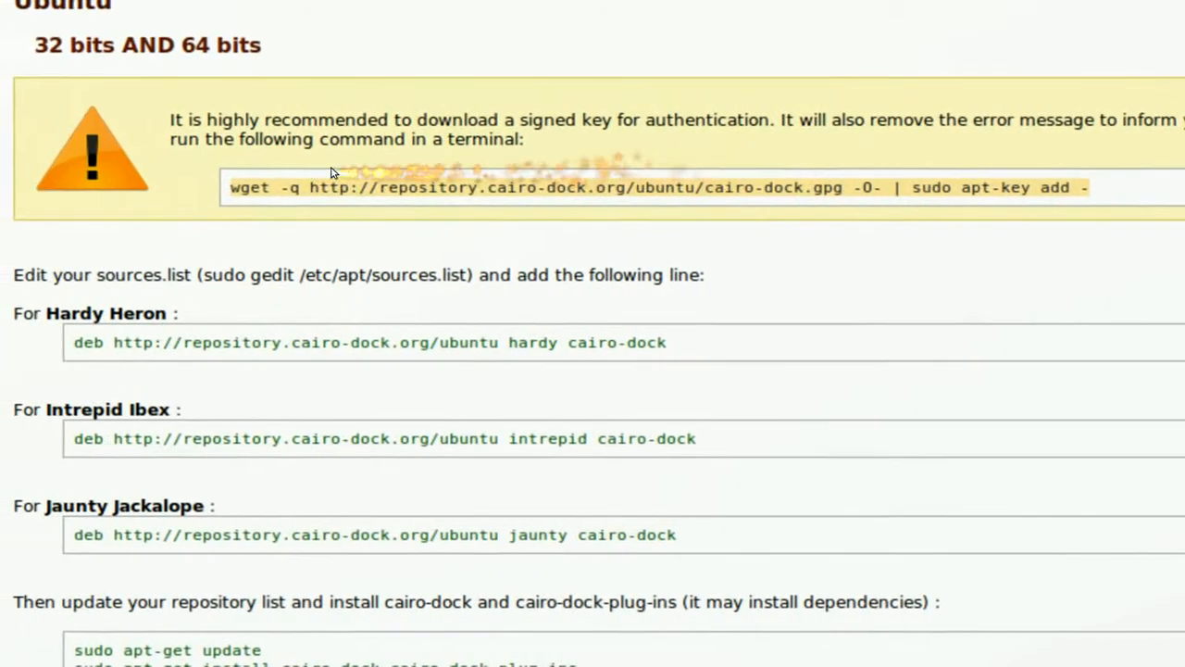
scroll(up, 3)
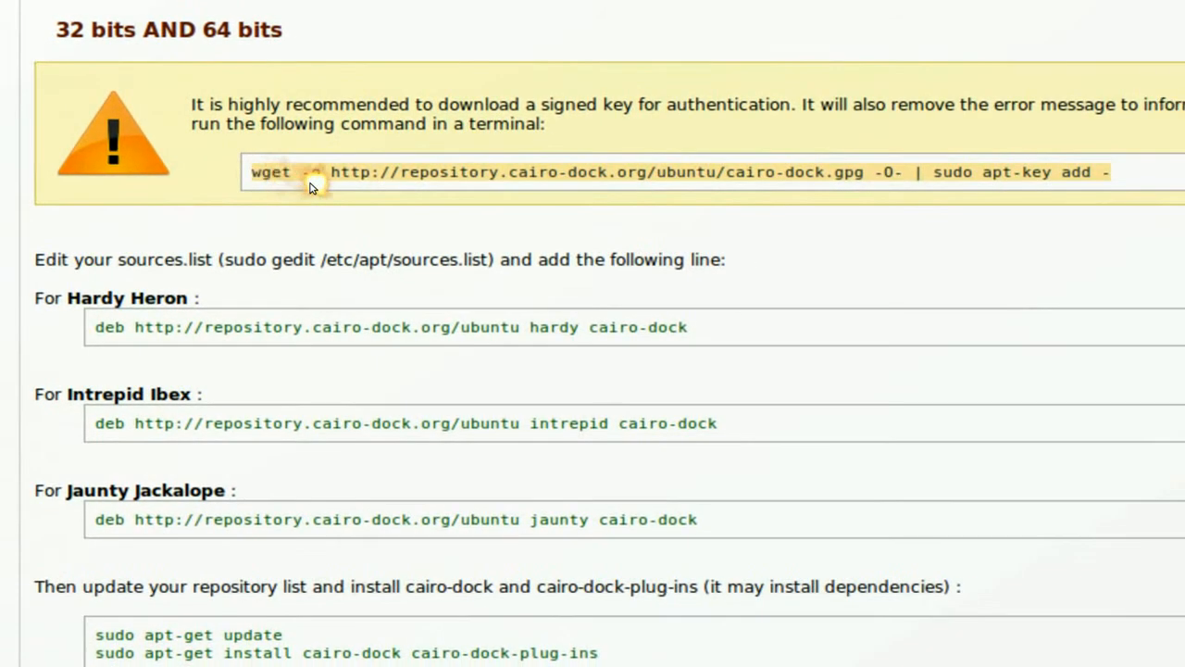
scroll(up, 3)
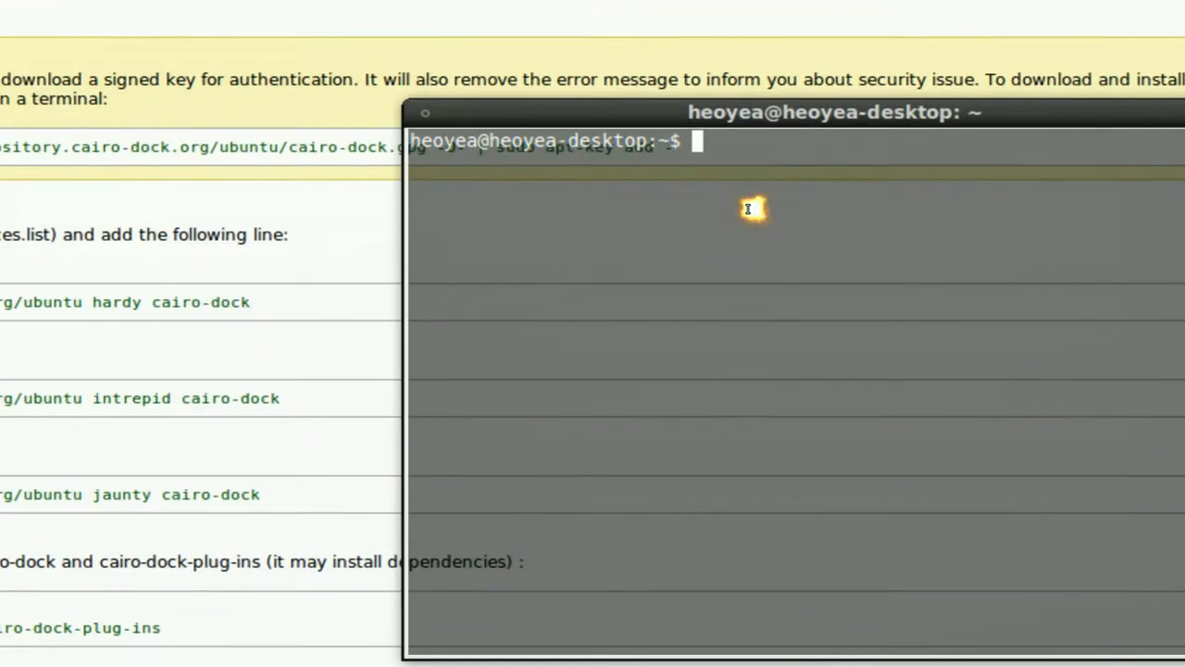
Run the wget command adding the Cairo-dock signing key, then close the terminal
text(wget -q http://repository.cairo-dock.org/ubuntu/cairo-dock.gpg -O- | sudo apt-key add -)
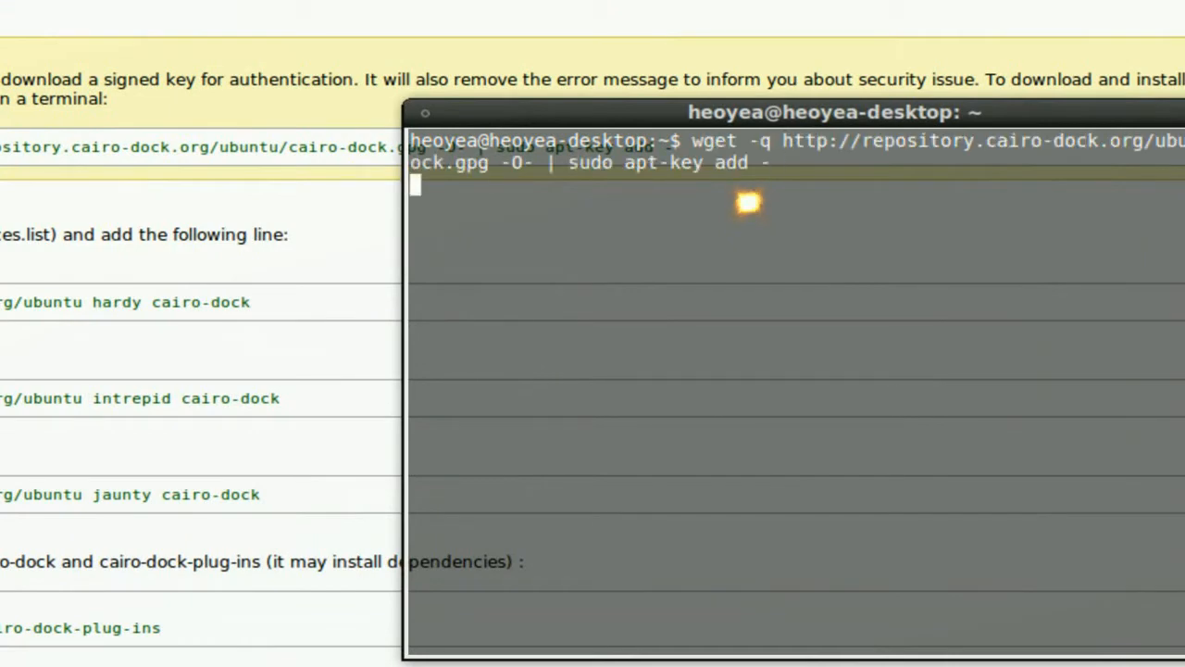
key(Return)
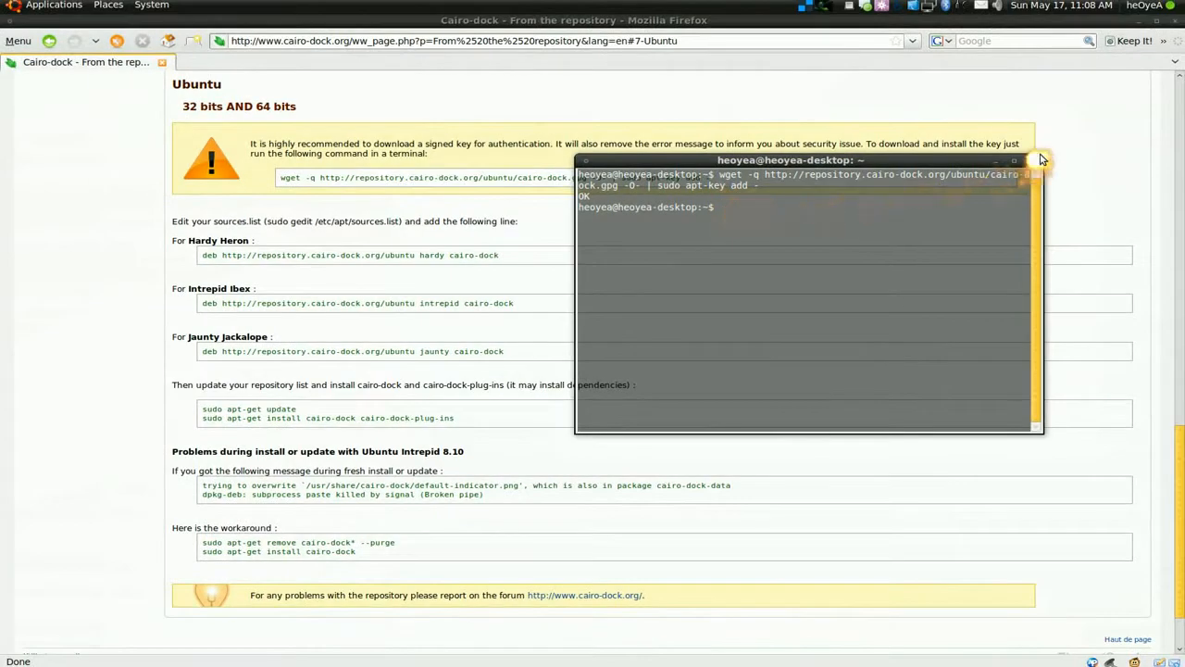
click(1039, 160)
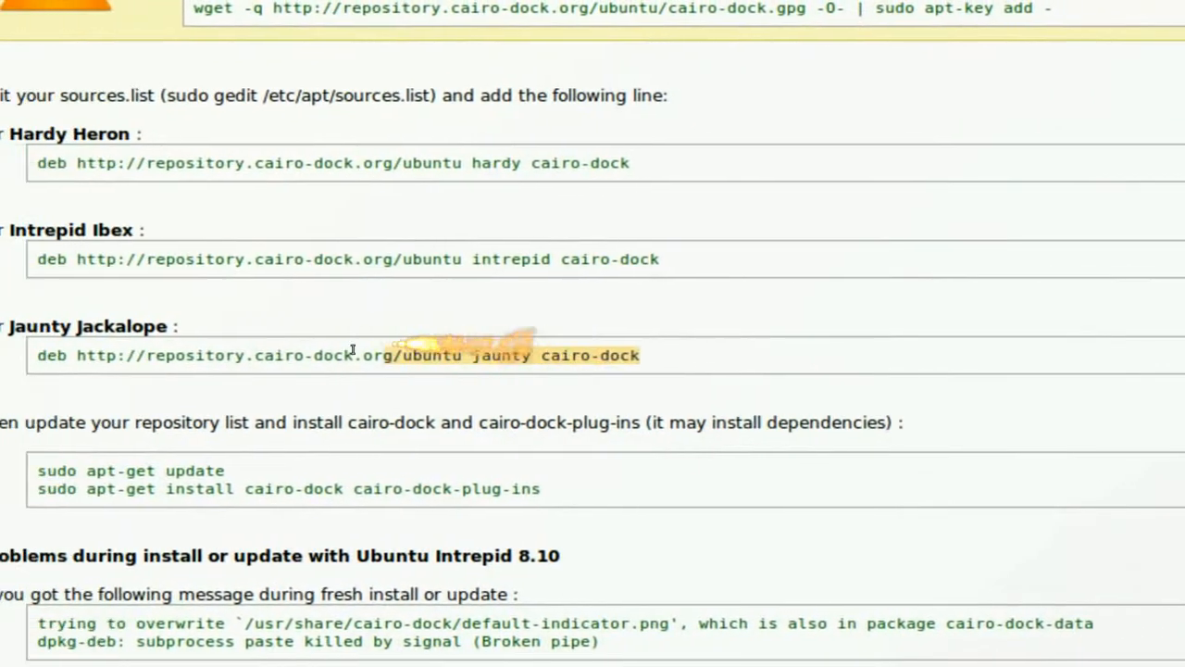
right_click(352, 355)
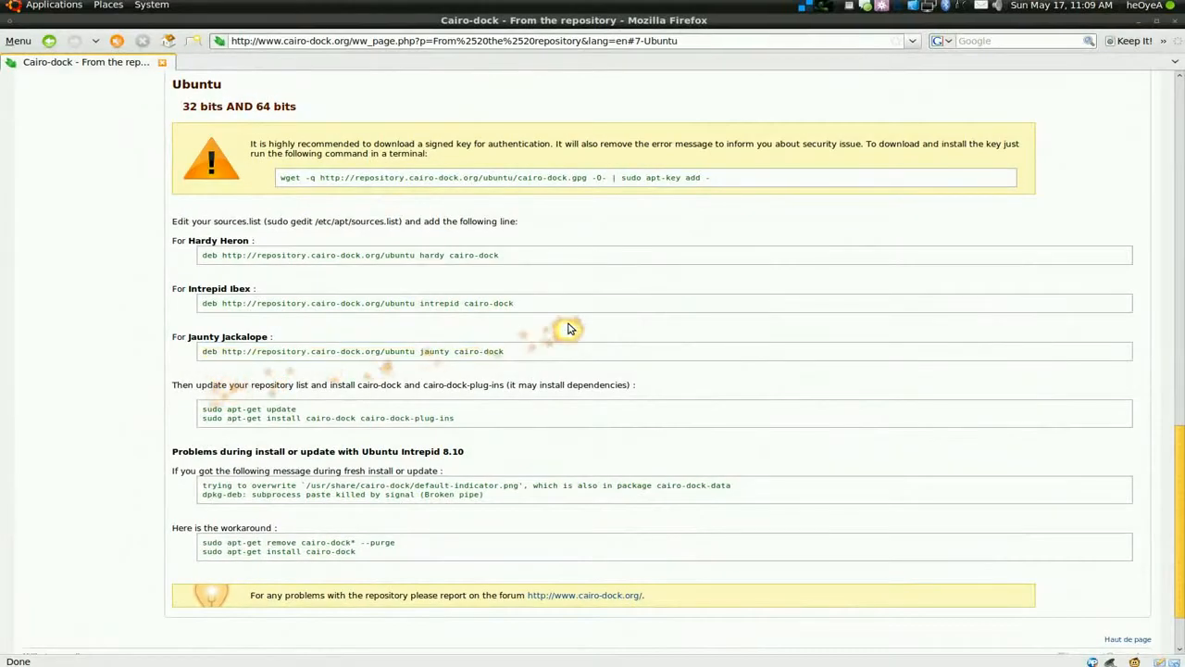
mouse_move(571, 327)
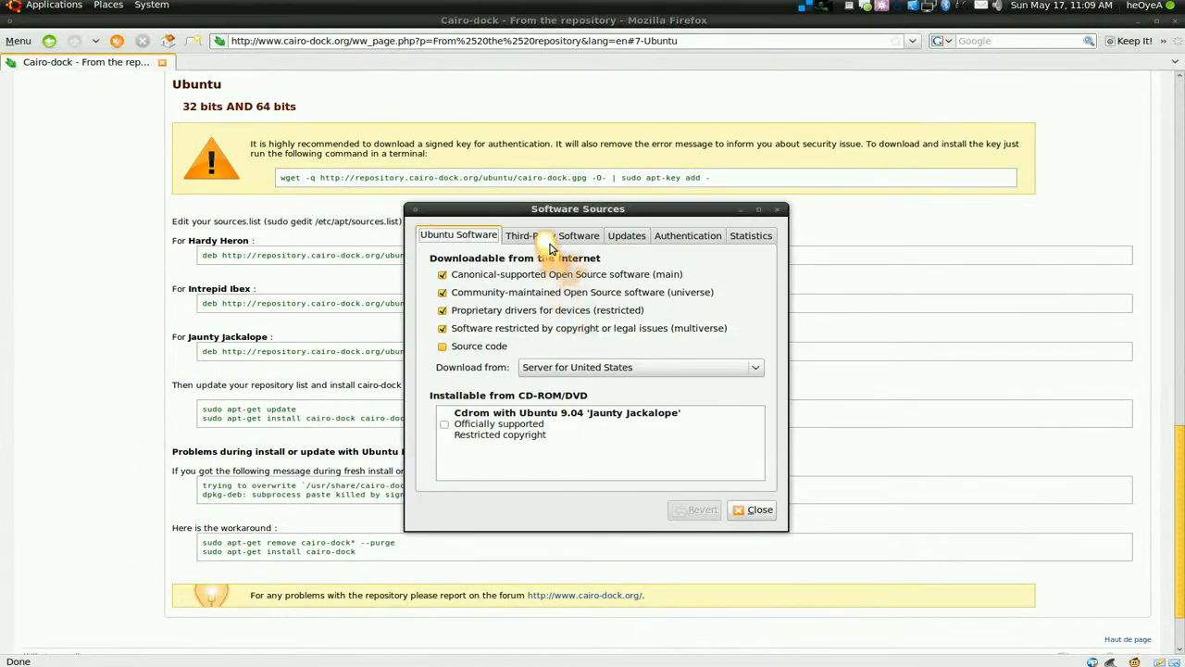
click(530, 235)
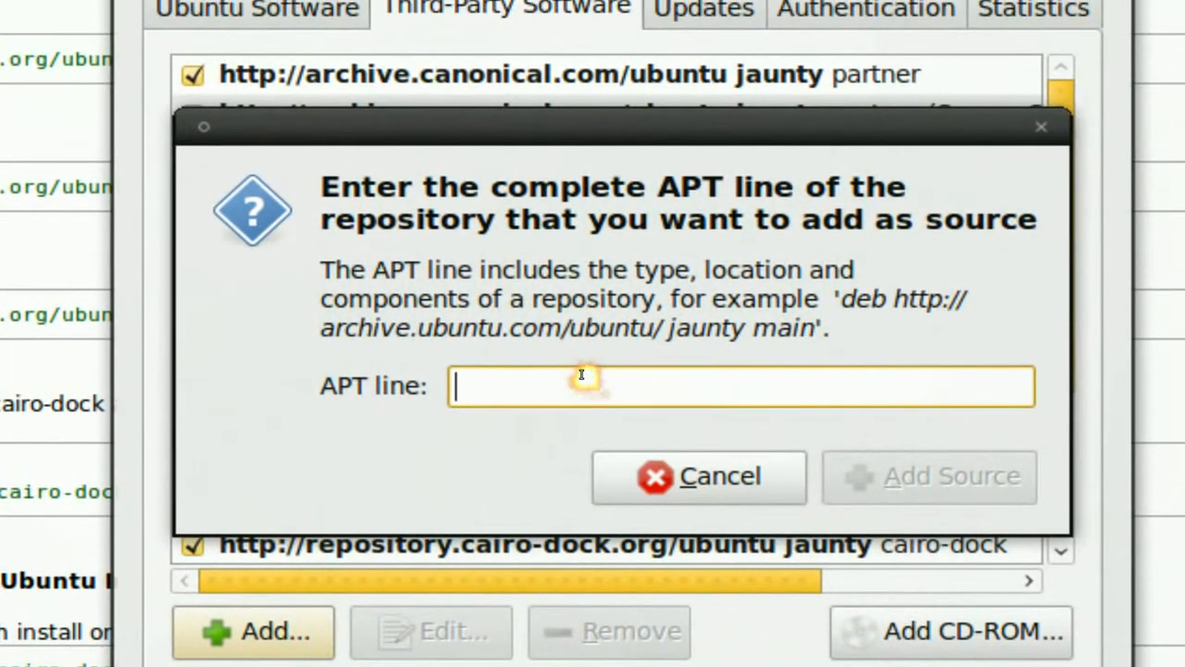
text(deb http://repository.cairo-dock.org/ubuntu jaunty cairo-dock)
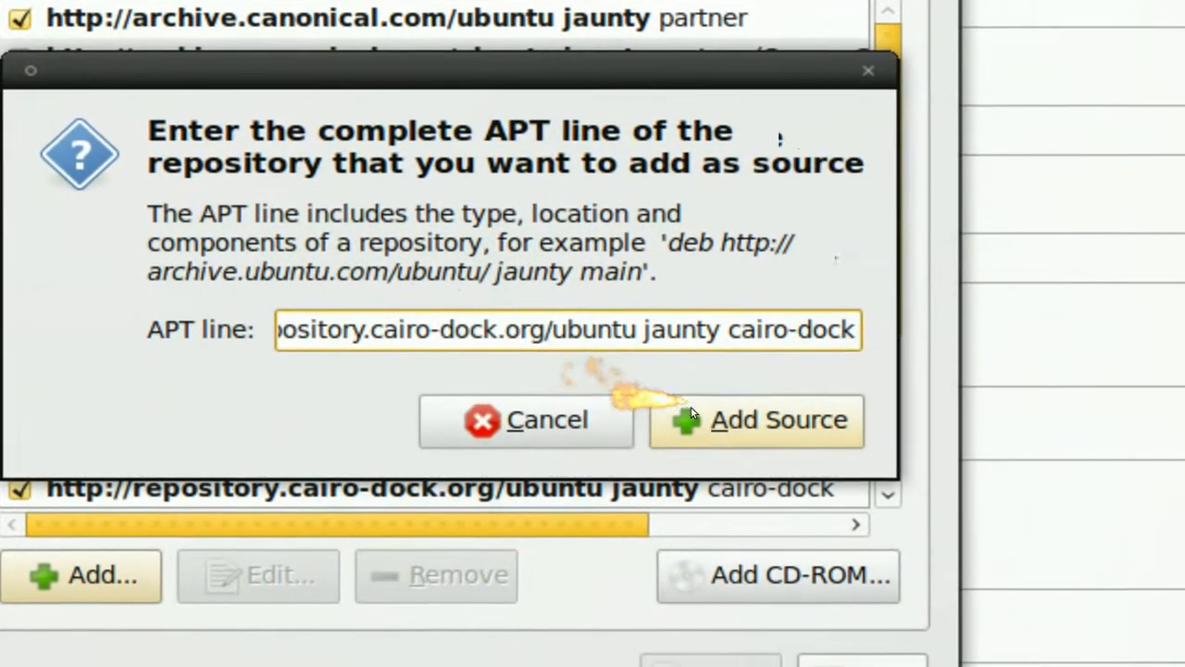
click(756, 419)
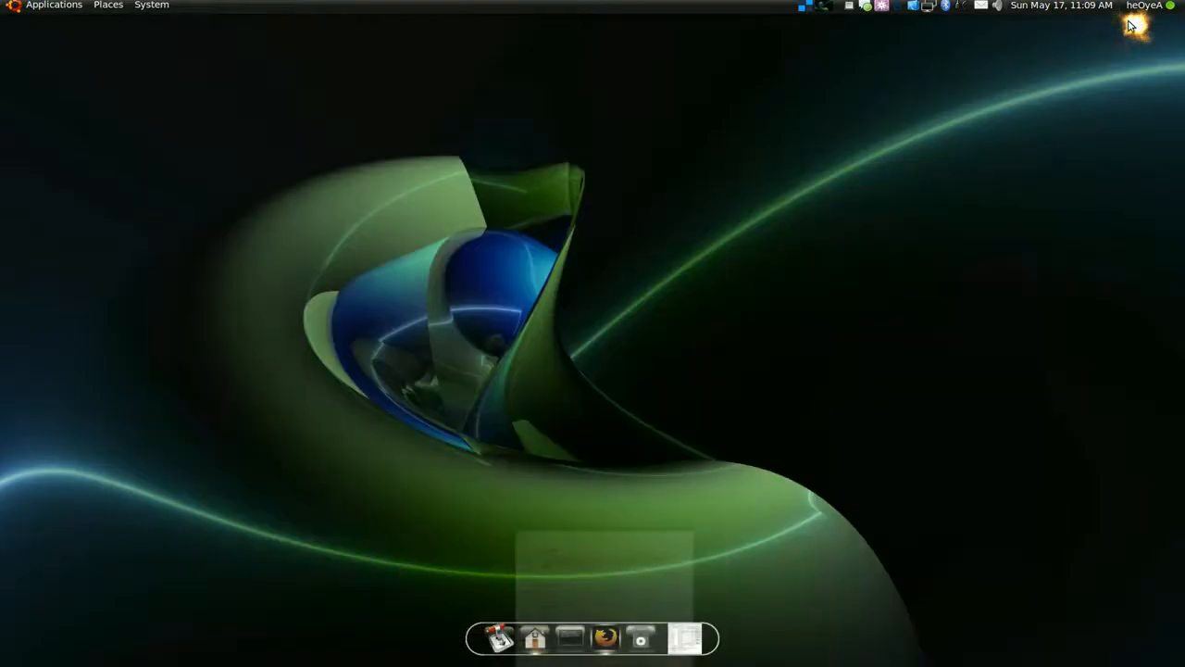
mouse_move(825, 565)
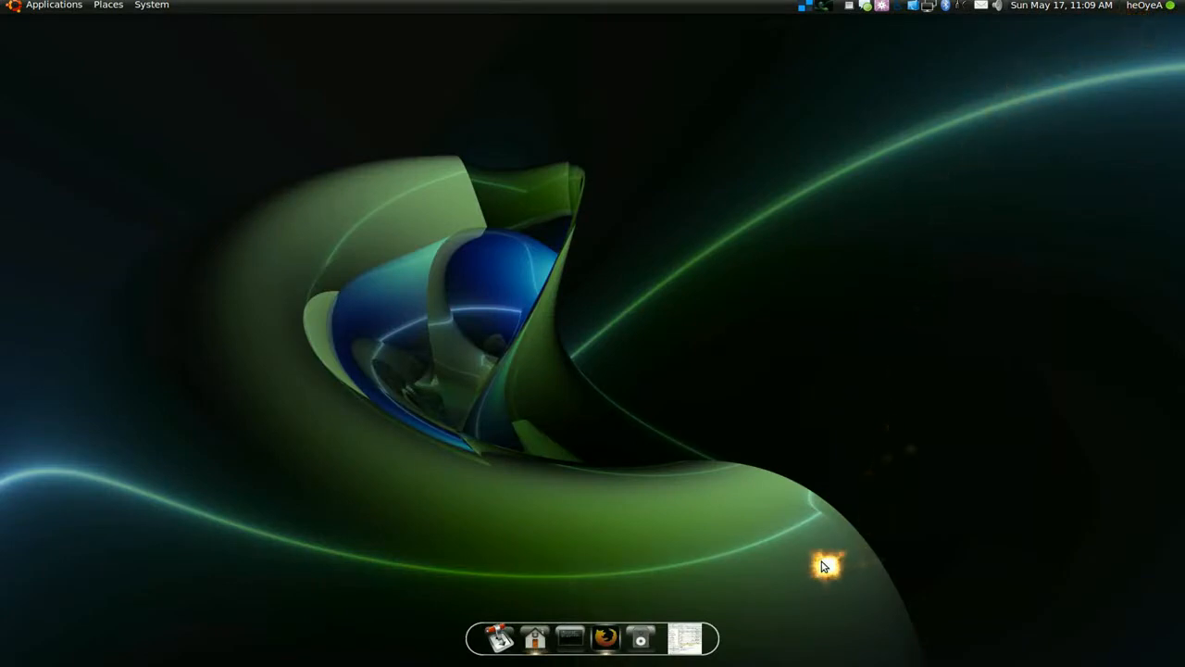
mouse_move(684, 637)
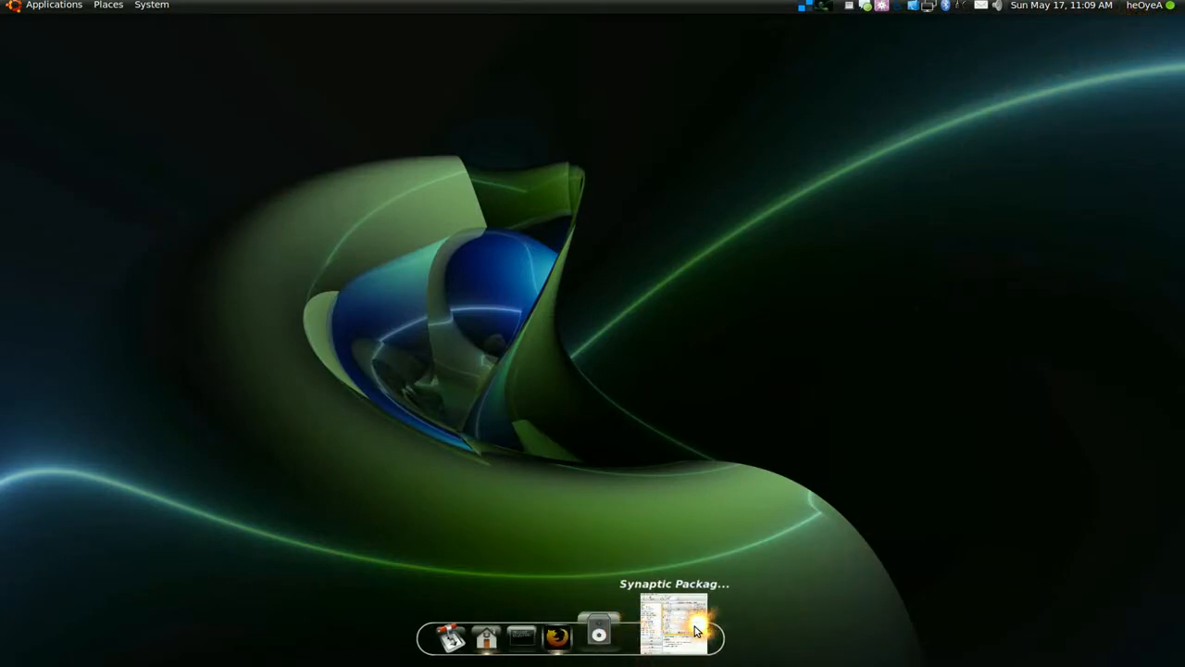
click(673, 619)
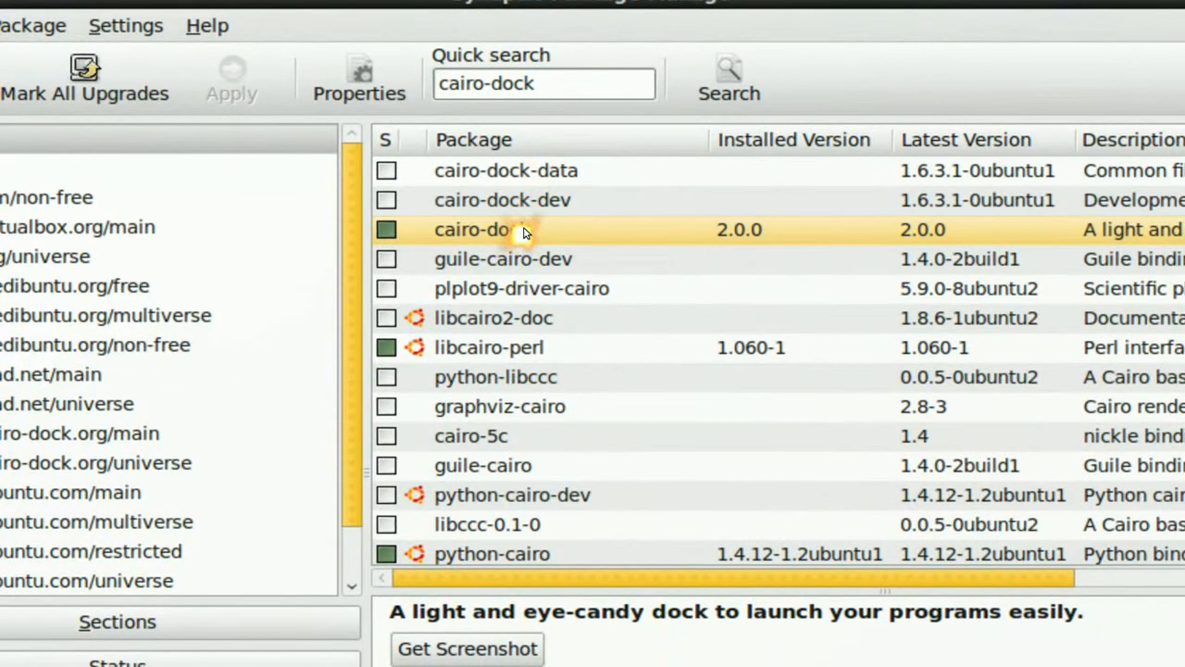
click(927, 111)
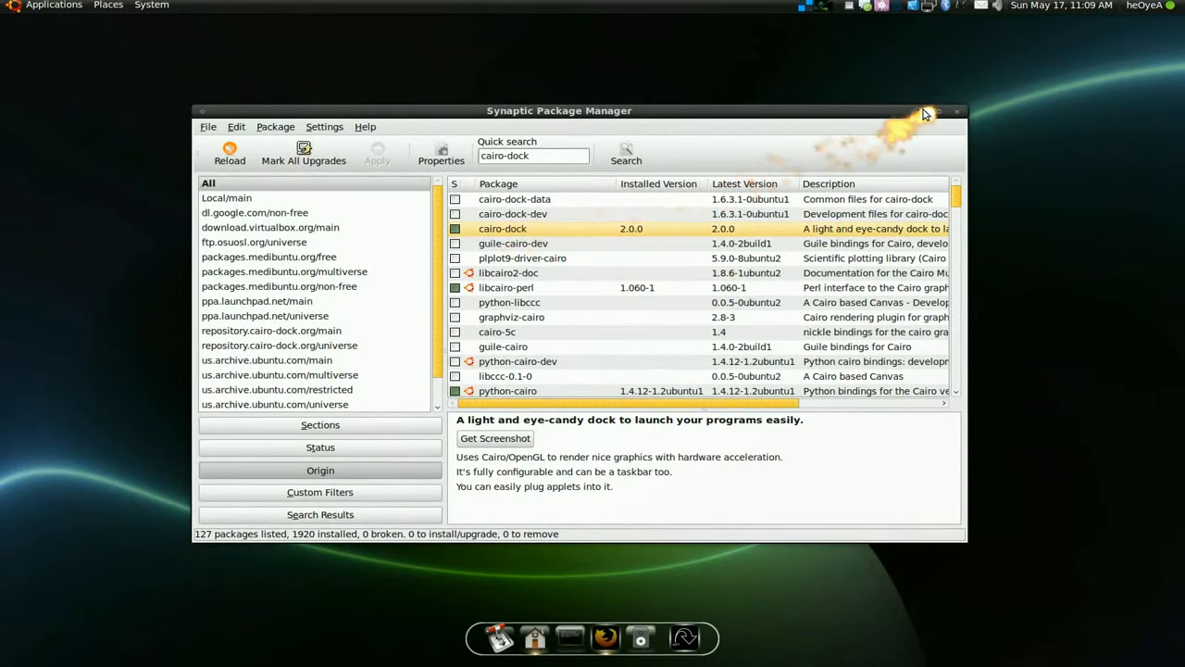
click(956, 111)
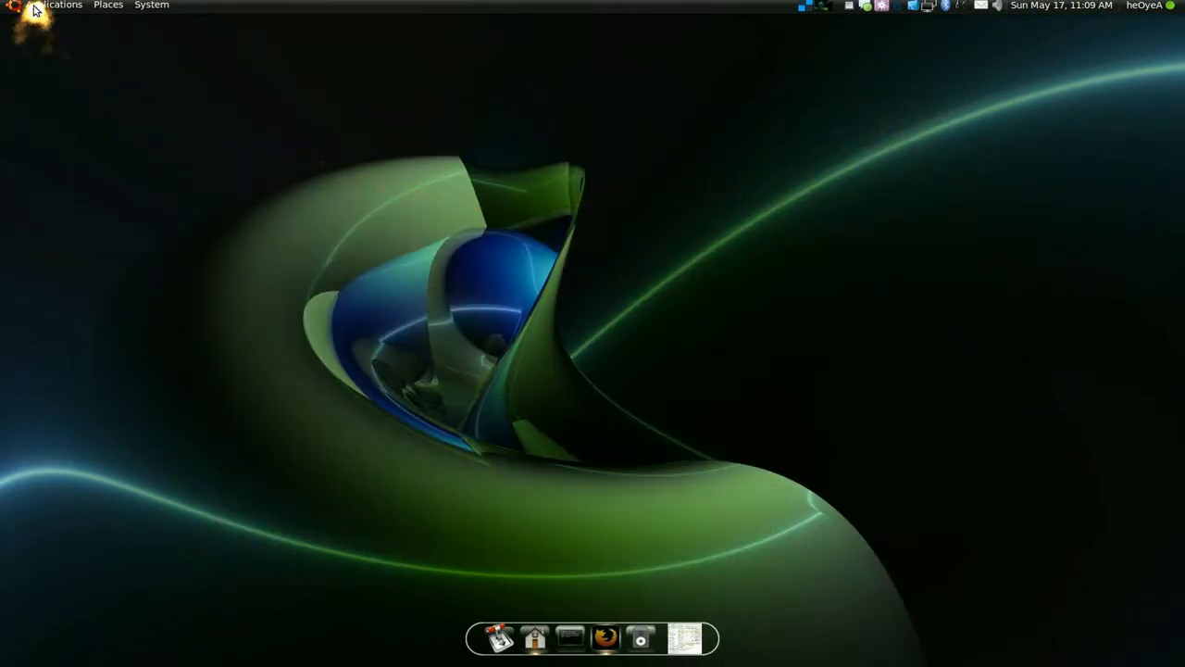
mouse_move(62, 6)
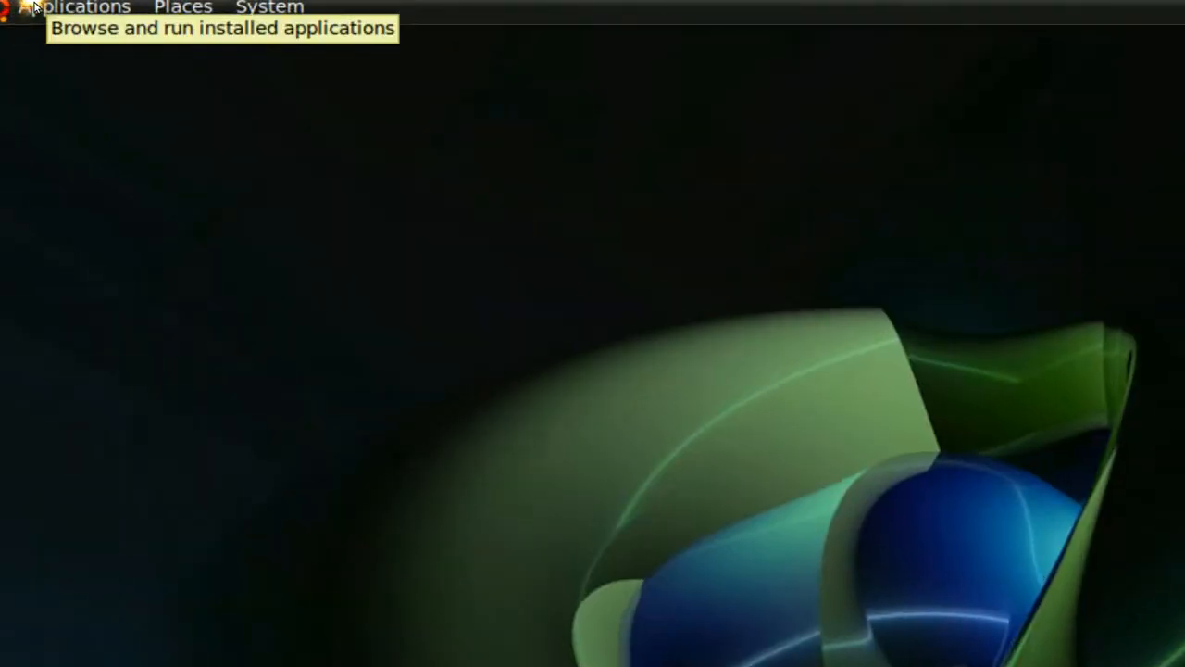
Browse the GNOME Applications menu into the Graphics submenu
click(79, 7)
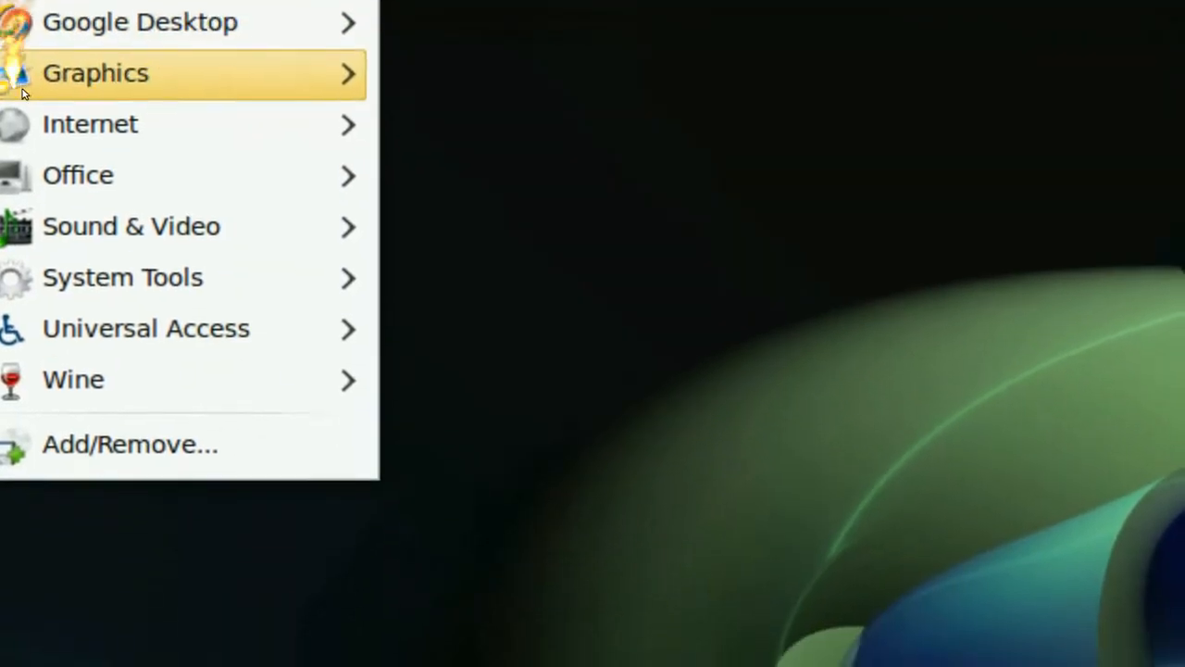
click(121, 276)
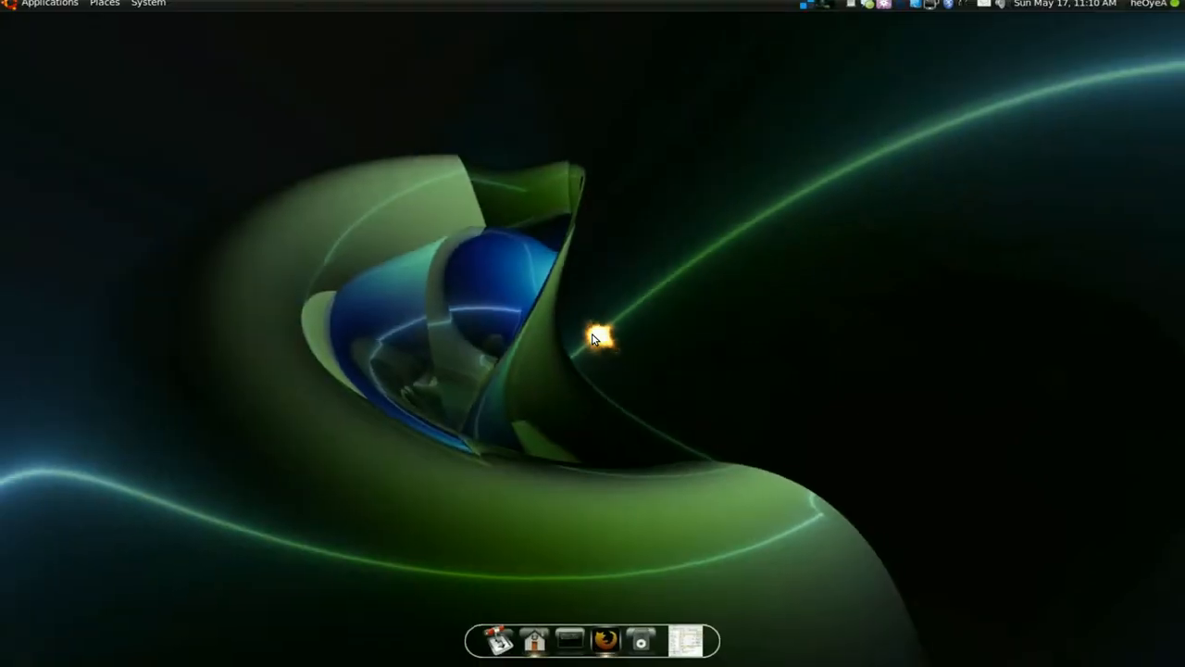
mouse_move(583, 435)
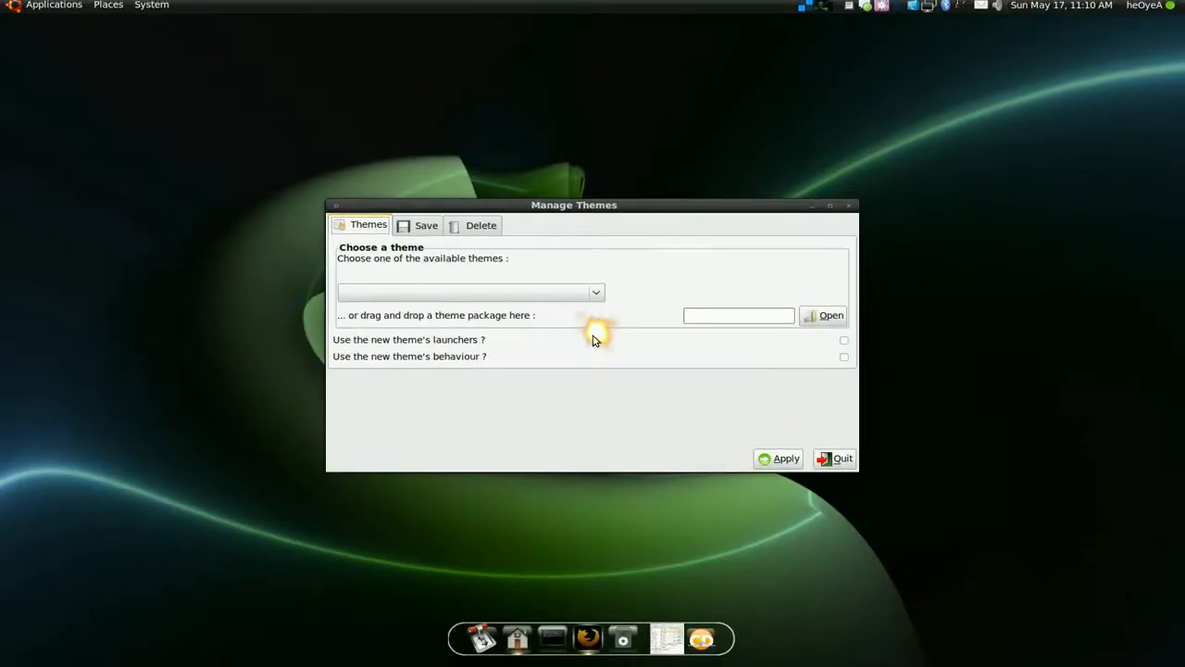
mouse_move(394, 332)
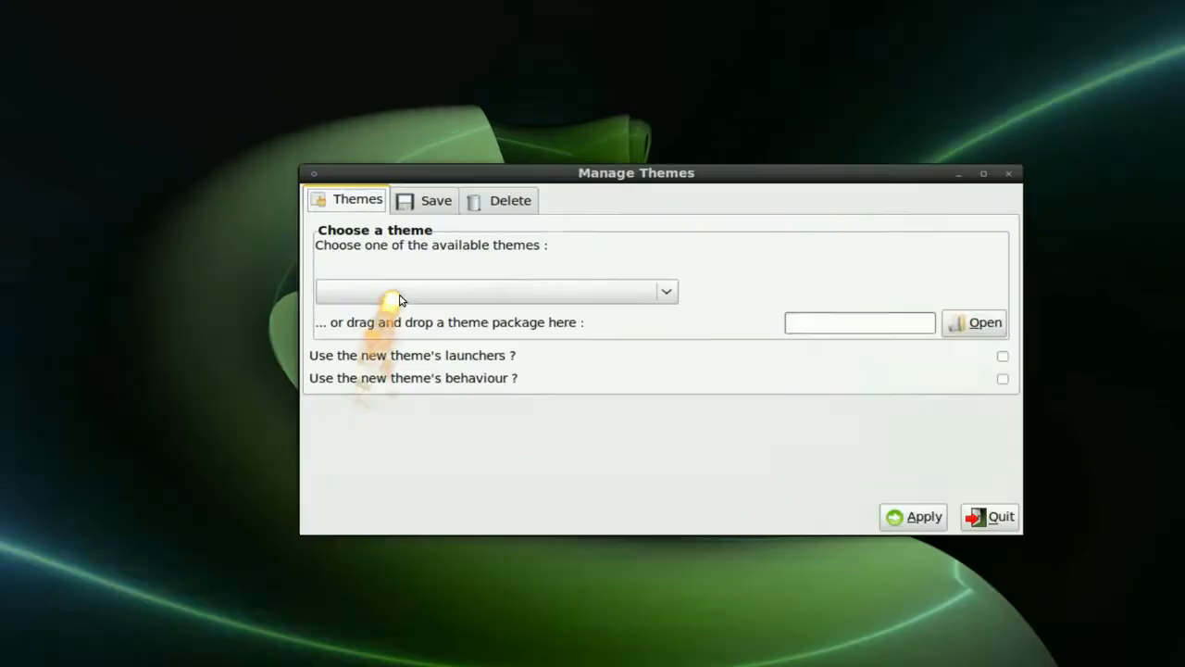
click(665, 291)
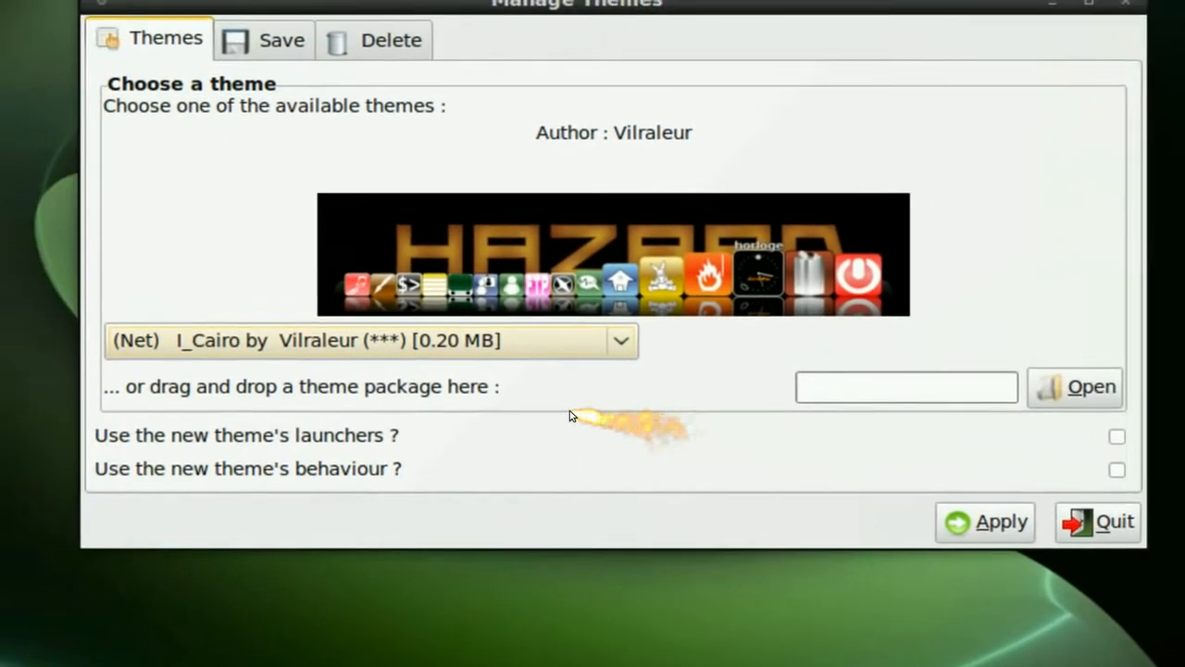
click(620, 340)
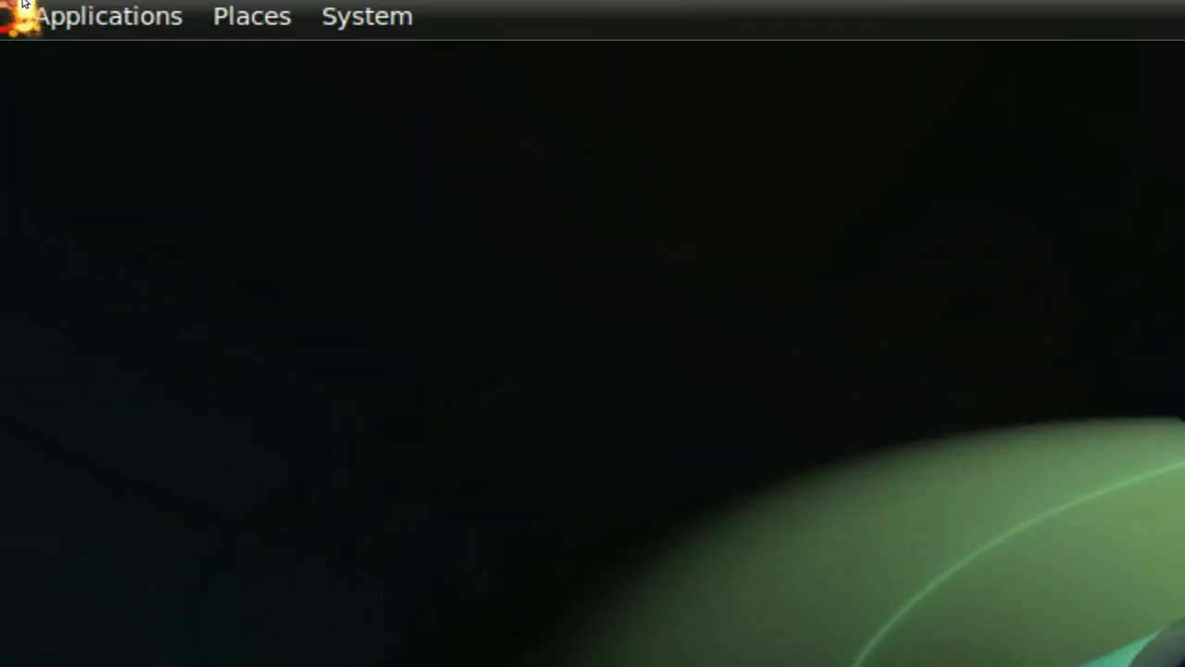
click(108, 15)
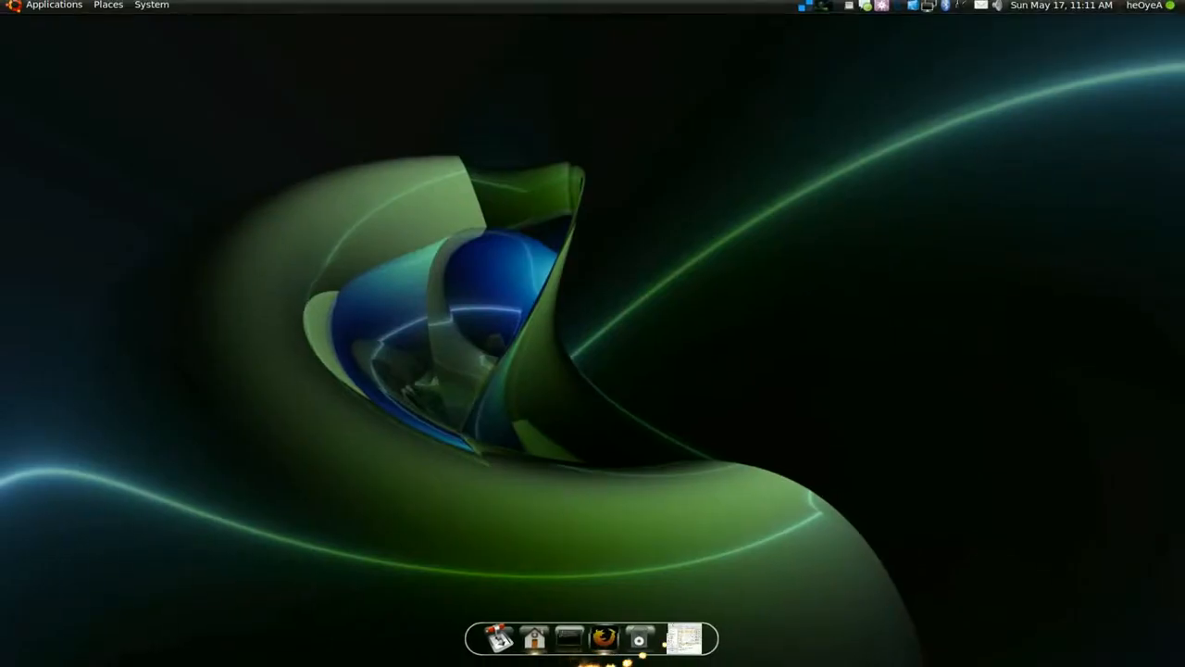
mouse_move(804, 581)
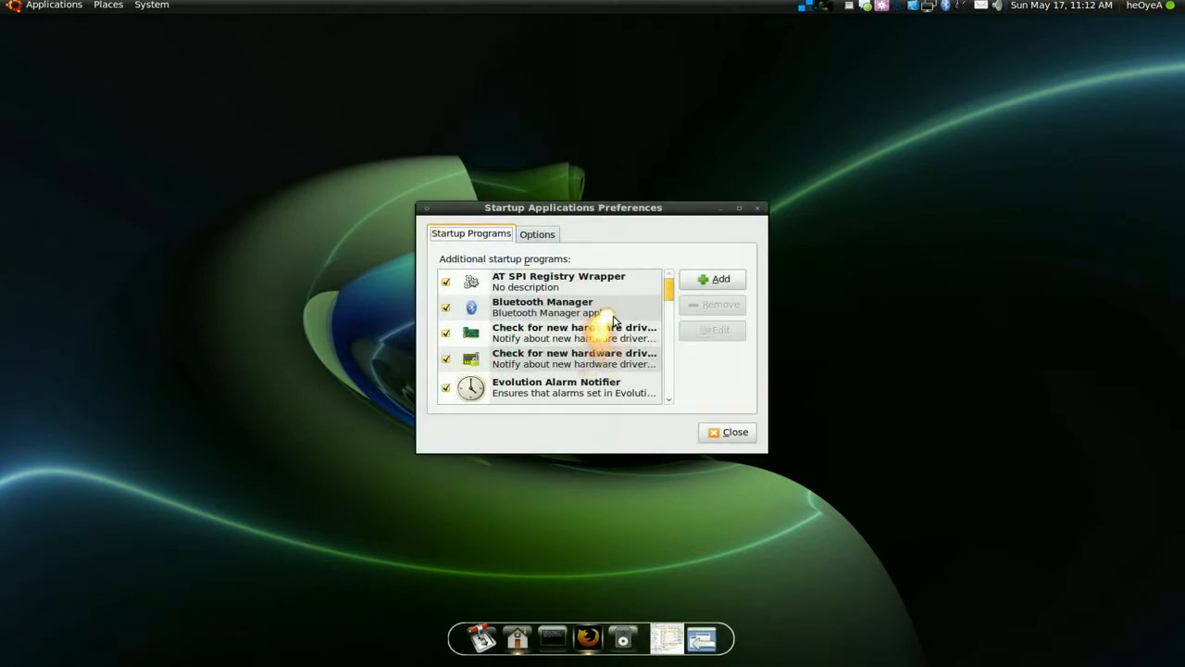
Remove the GLX-Dock entry from the startup programs list and close the preferences
scroll(down, 3)
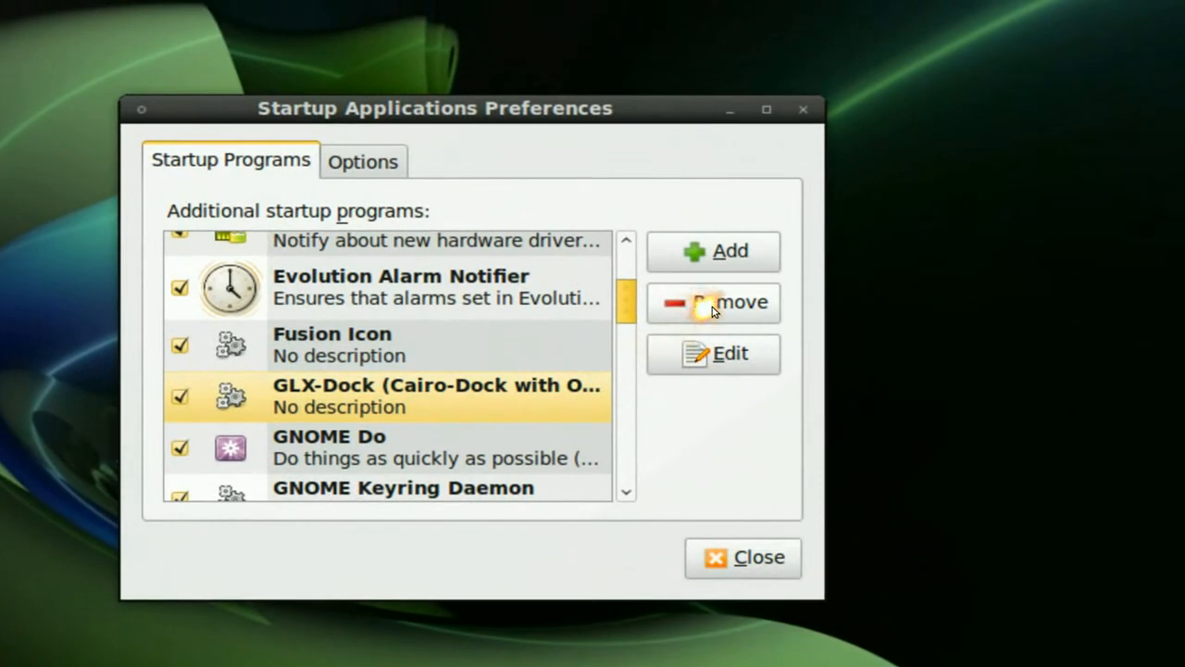
click(713, 302)
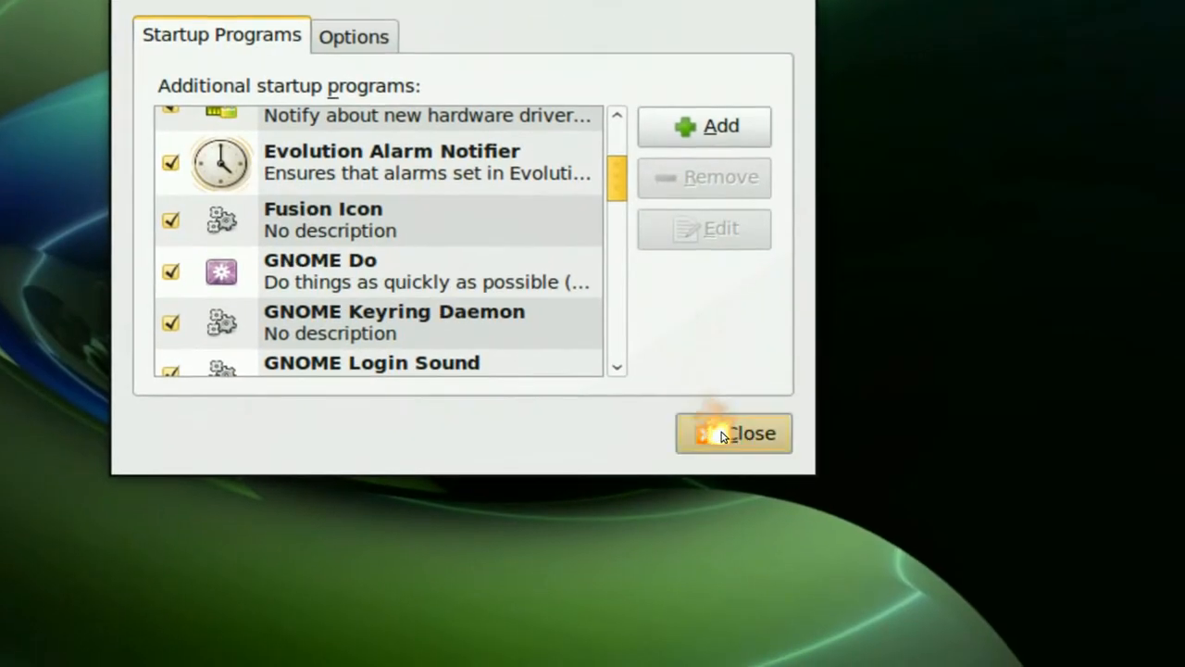
click(734, 434)
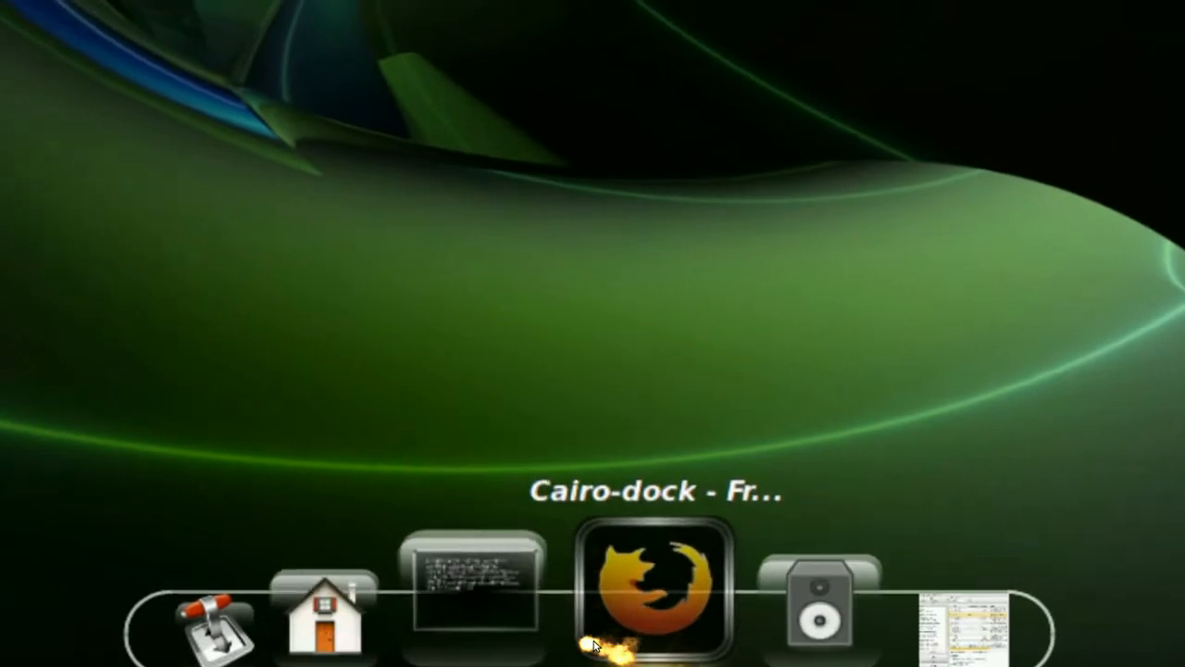
Choose the screen border for the dock in Cairo-Dock's Position settings
right_click(657, 584)
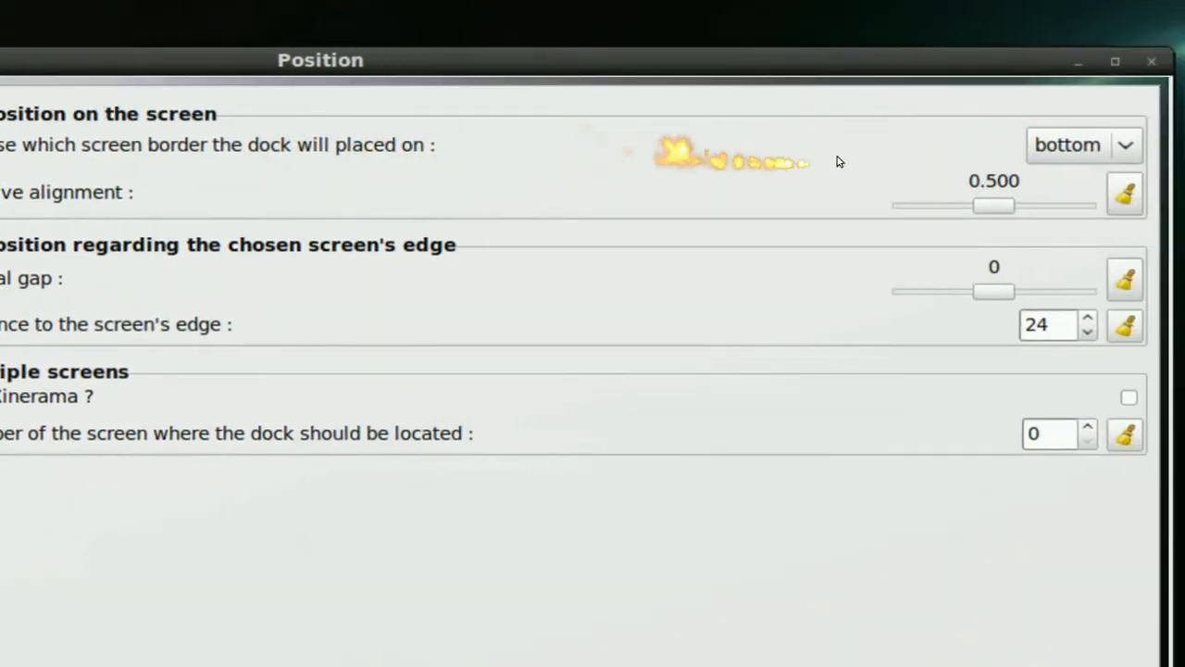
click(1084, 145)
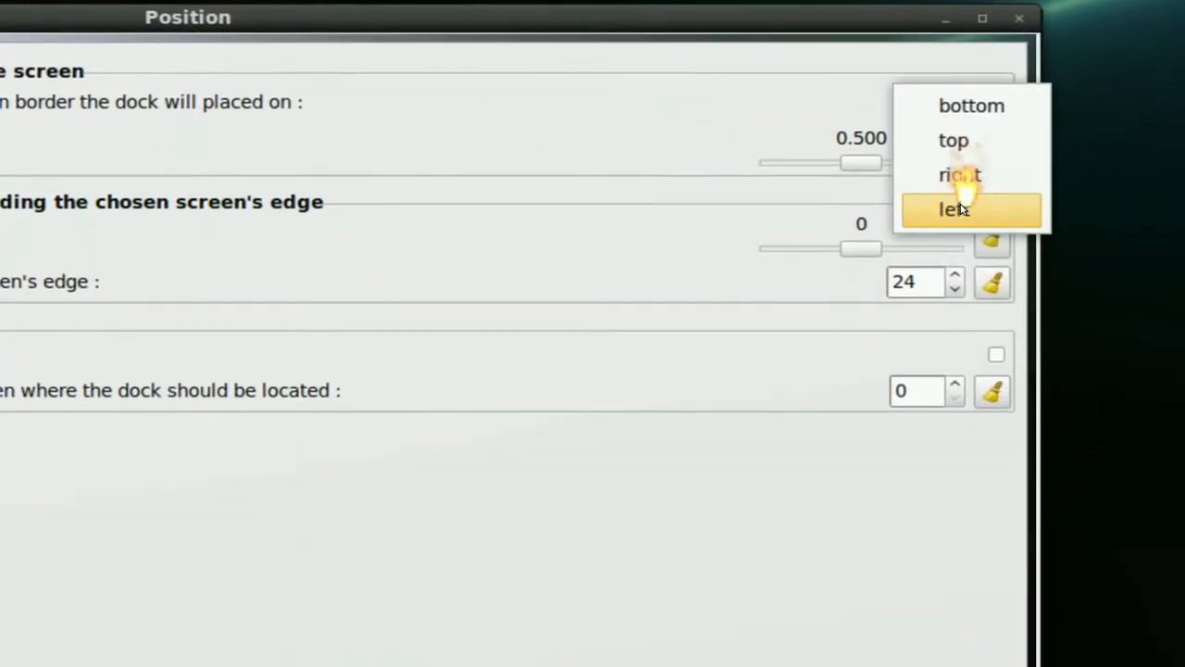
click(954, 208)
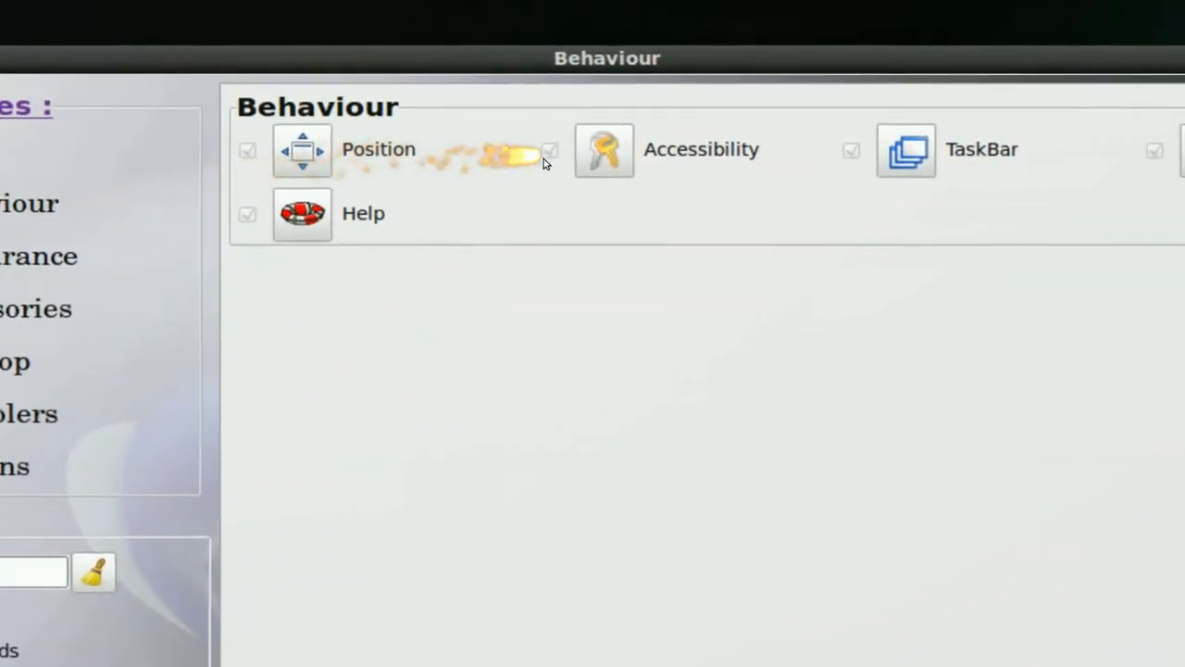
Turn on keeping the dock below other windows, then bring Firefox forward
click(604, 149)
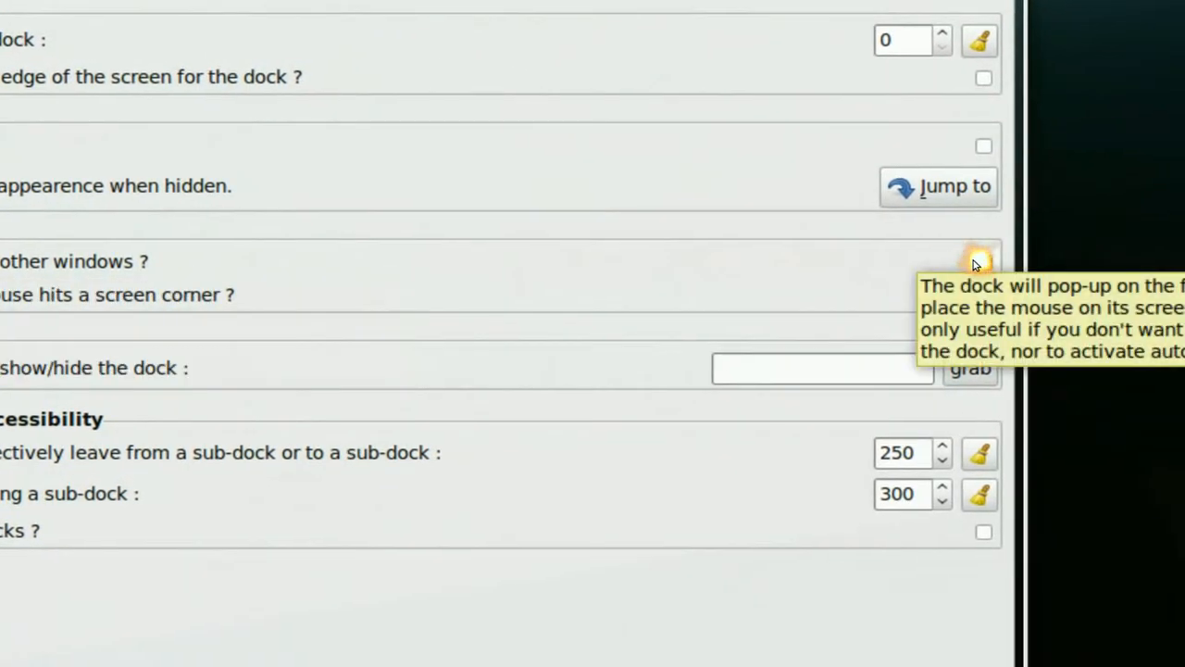
click(991, 260)
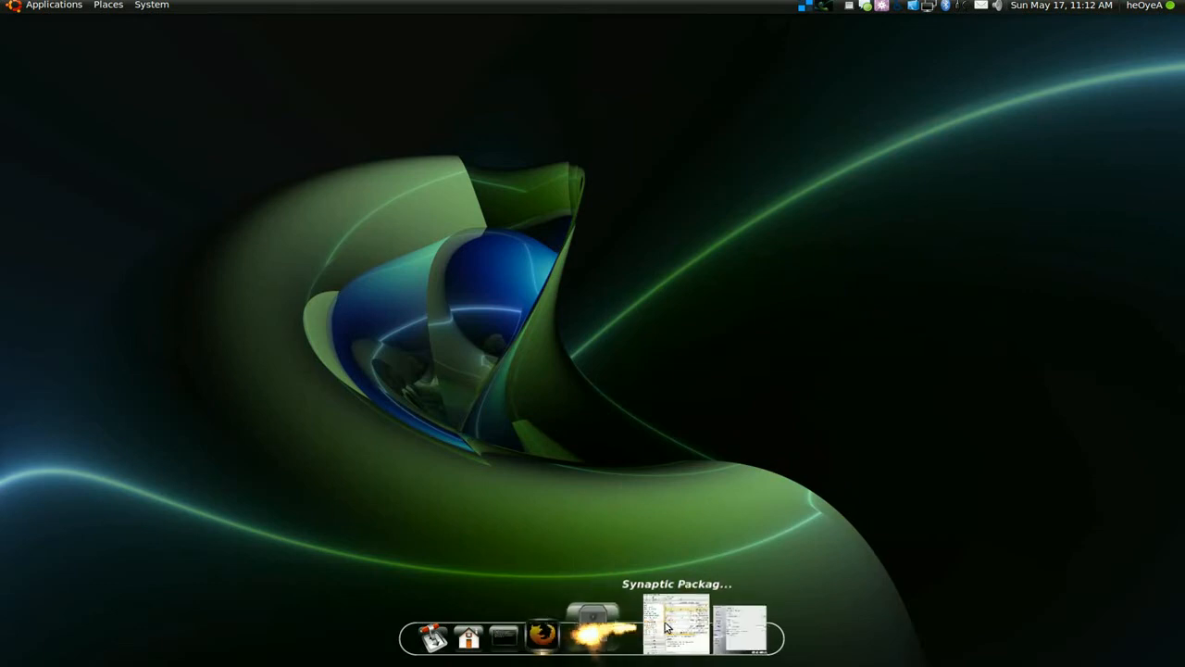
click(543, 636)
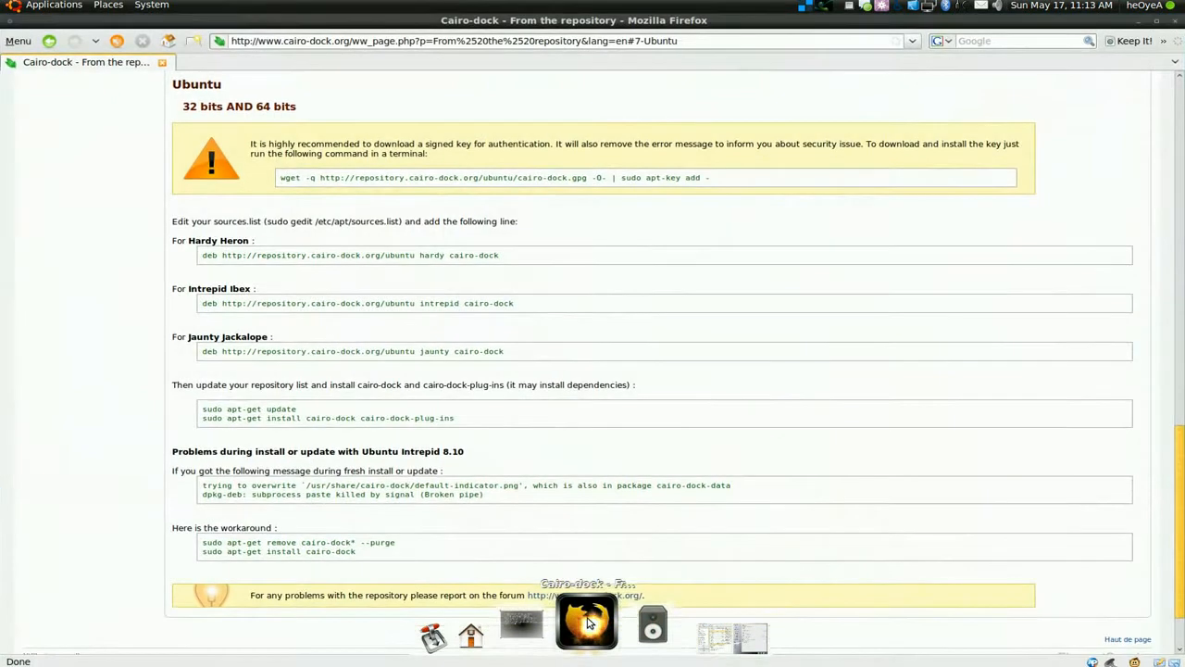
mouse_move(504, 639)
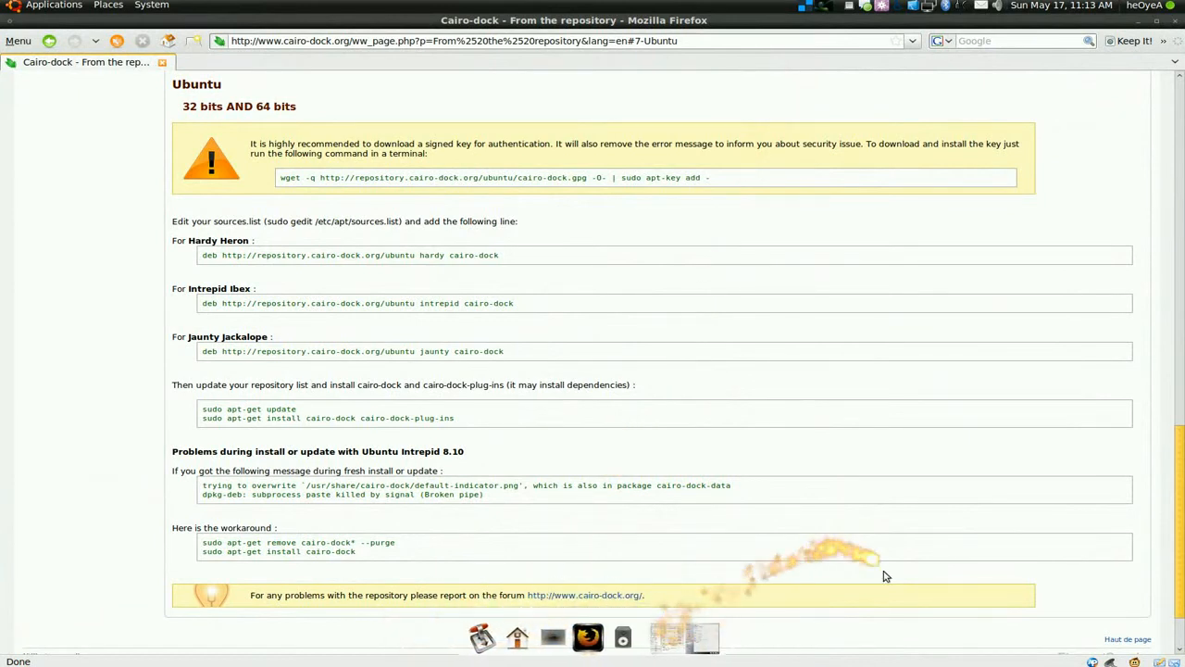
mouse_move(546, 425)
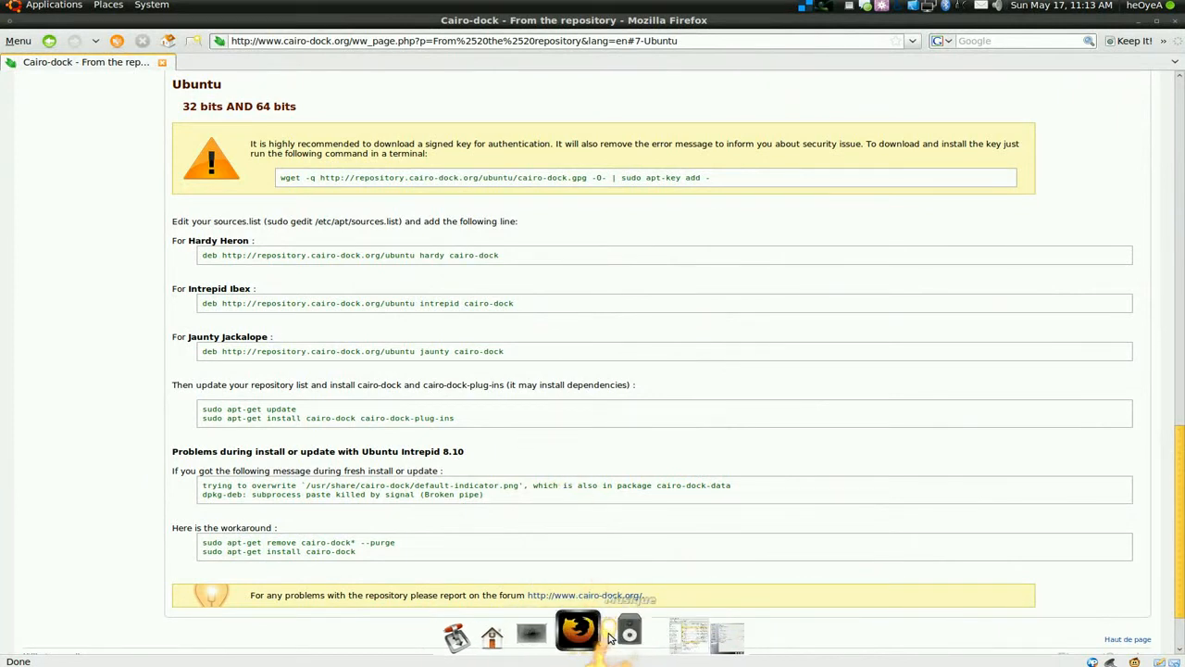
Scroll the repository page to the install workaround and forum link
scroll(down, 3)
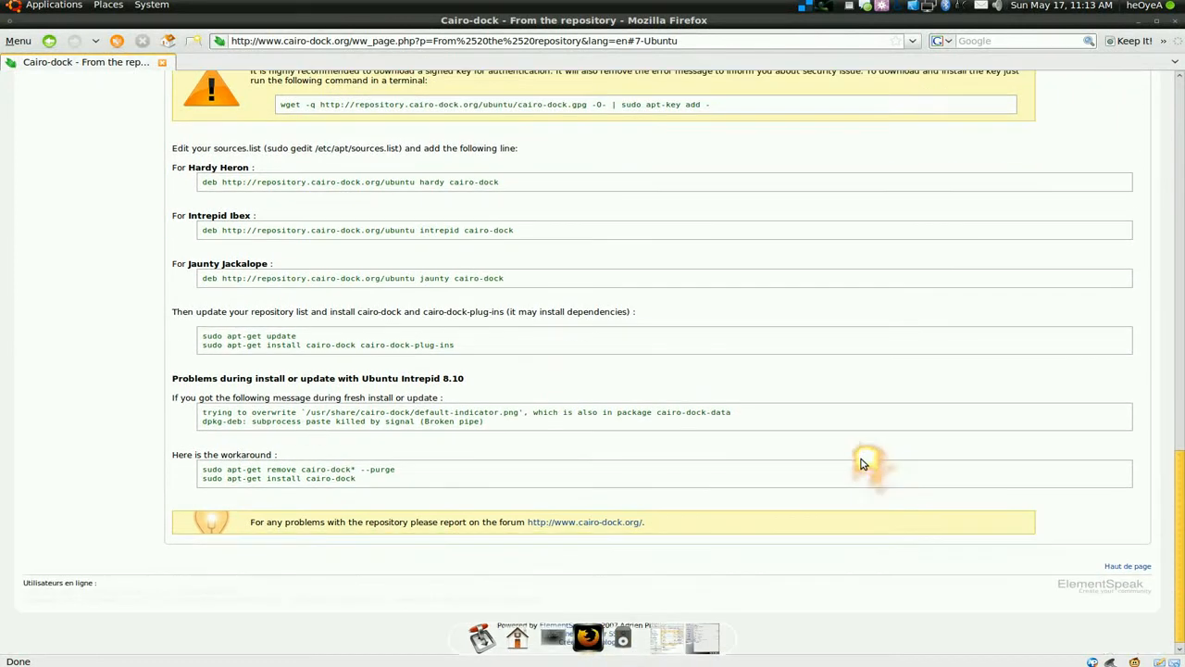
scroll(up, 3)
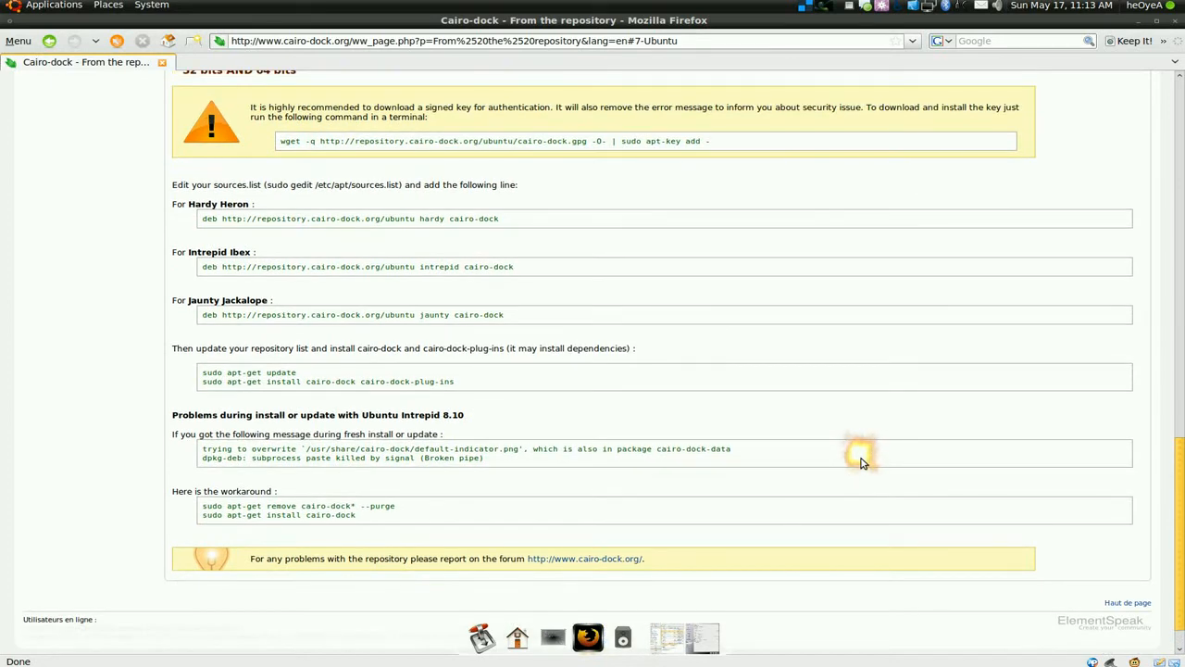
mouse_move(1144, 20)
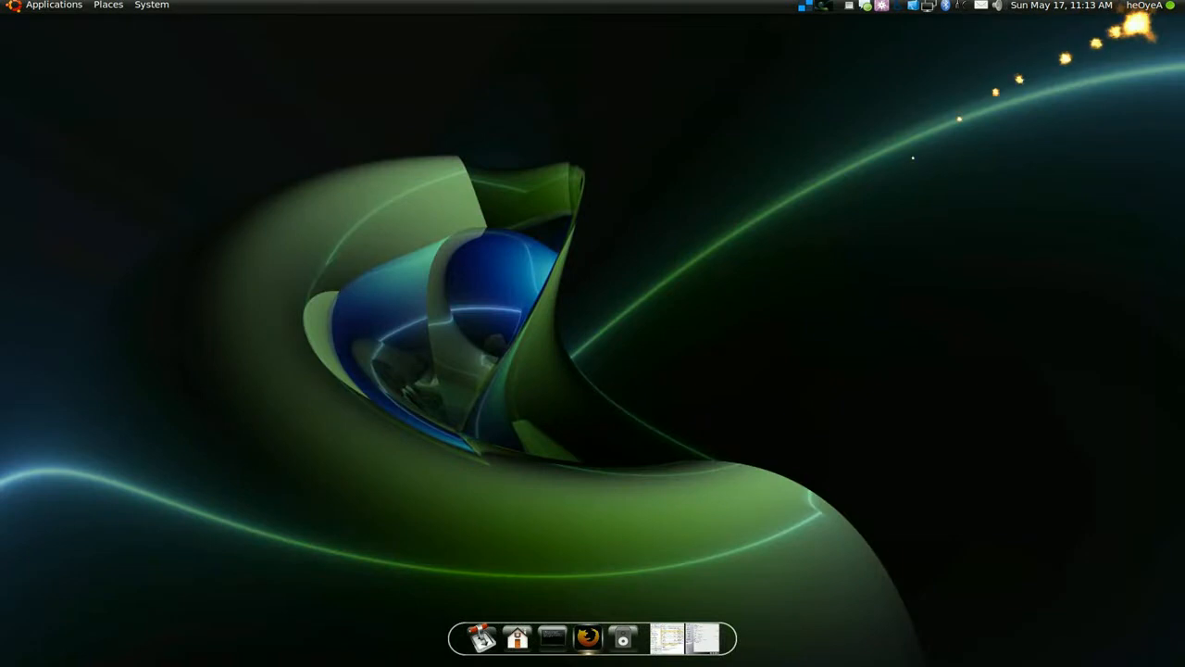
mouse_move(702, 637)
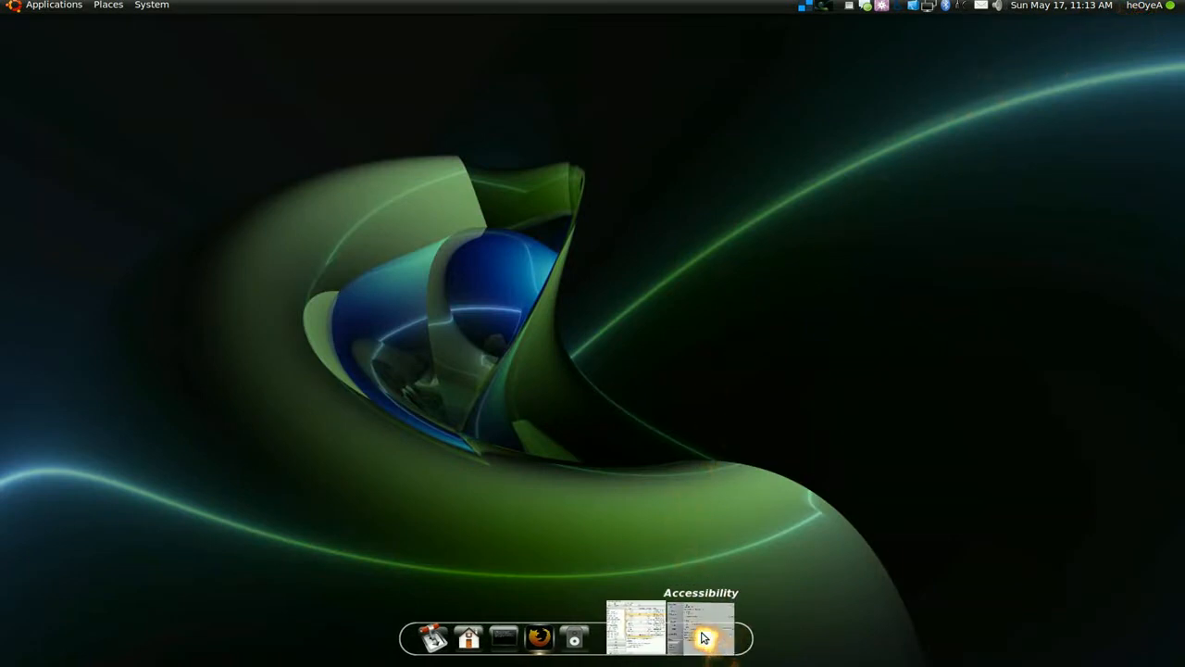
Reopen the Cairo-Dock settings on the Behaviour category, then close the window
click(701, 629)
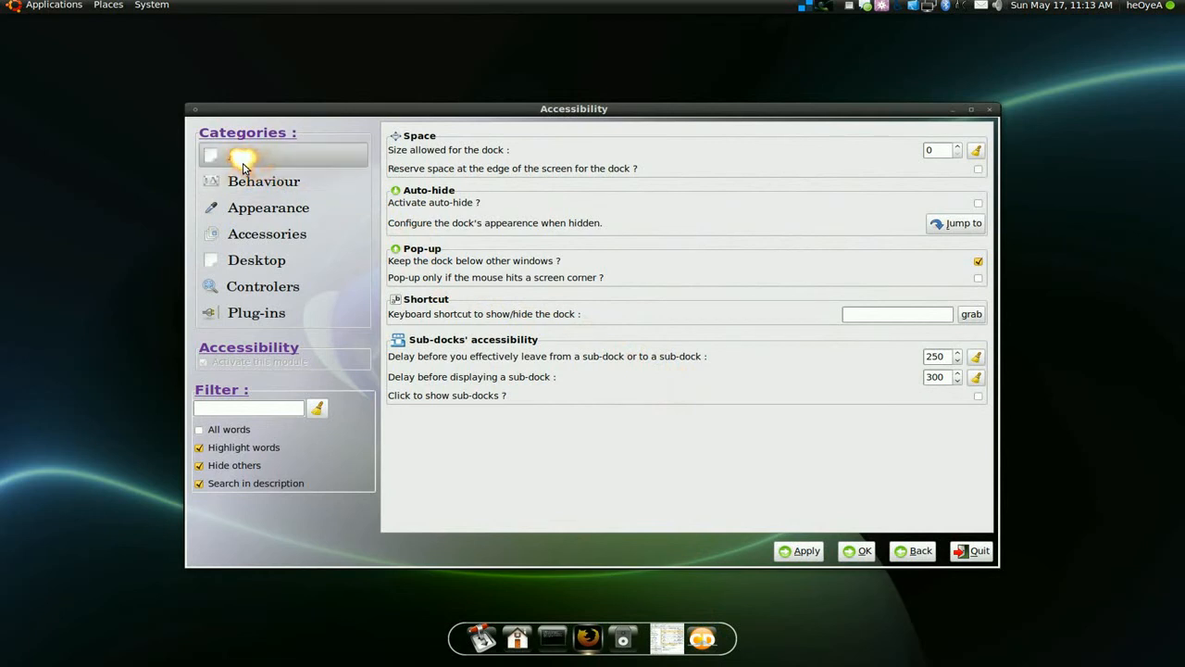
click(263, 180)
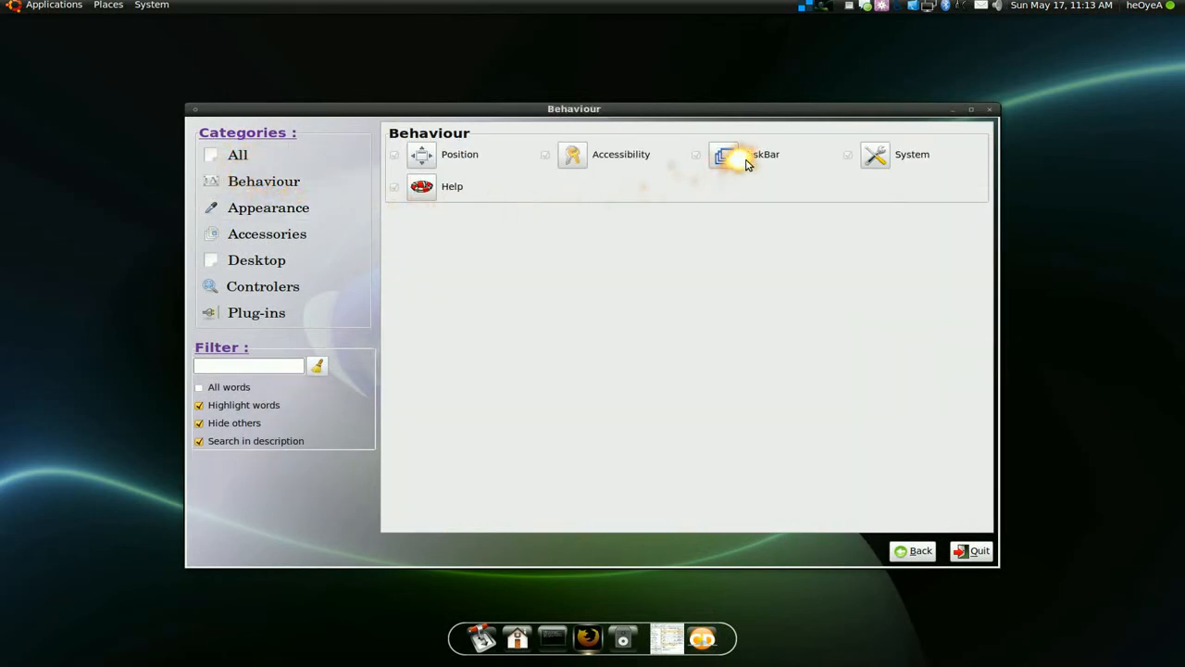
mouse_move(935, 125)
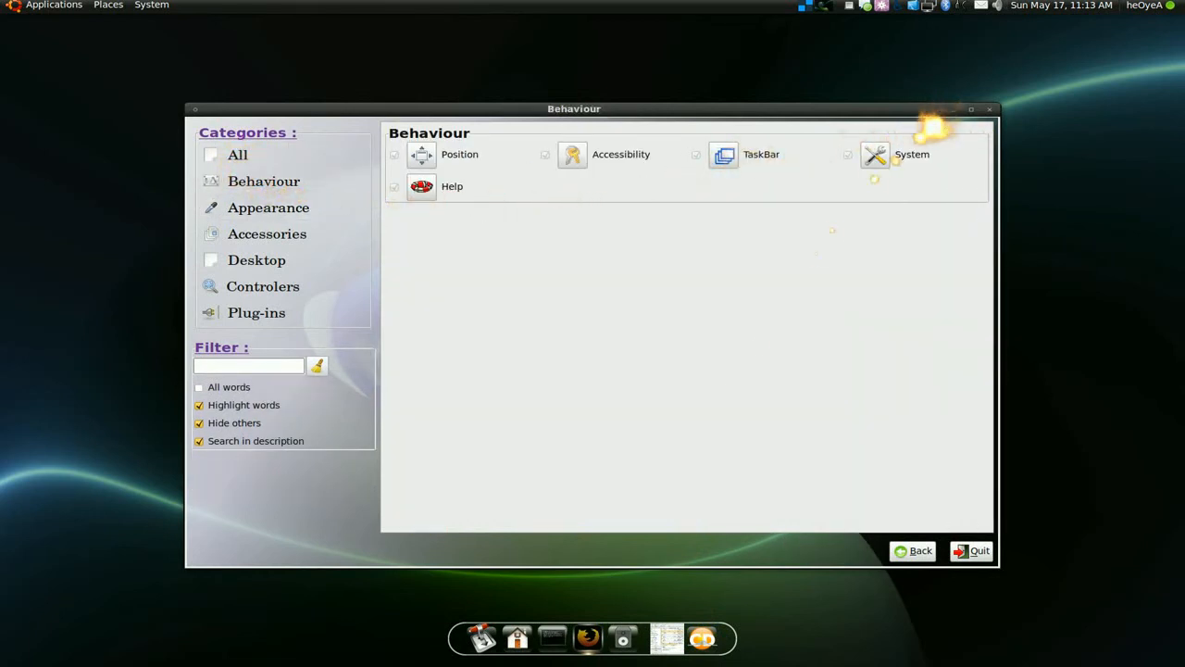
mouse_move(952, 109)
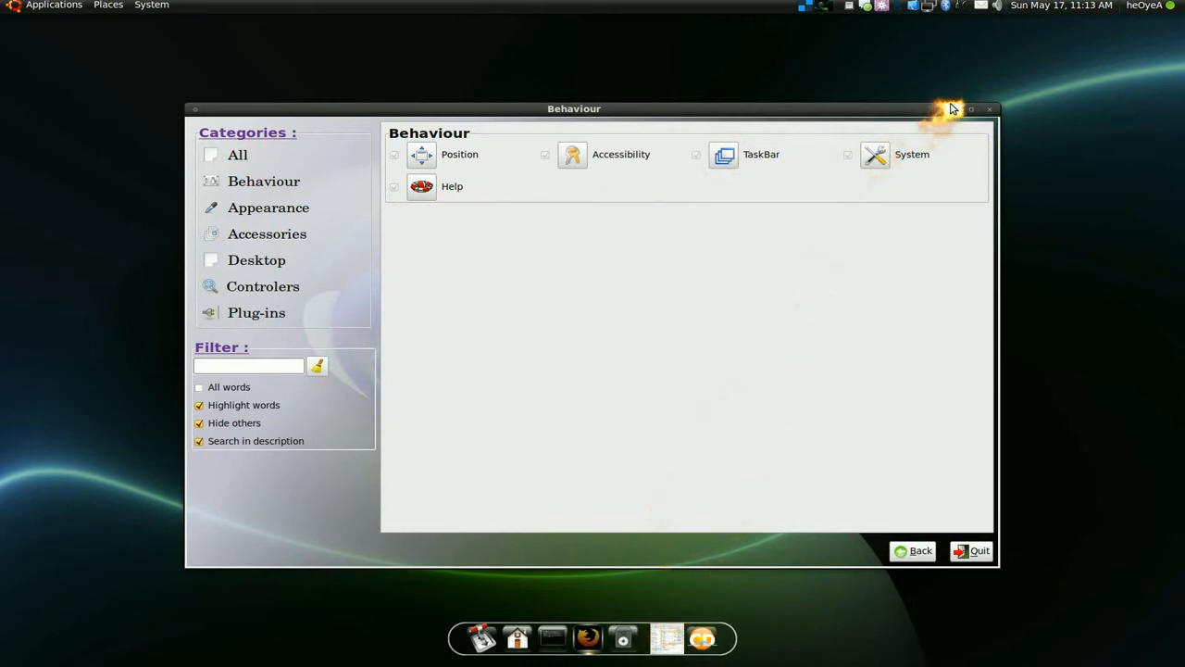
click(990, 108)
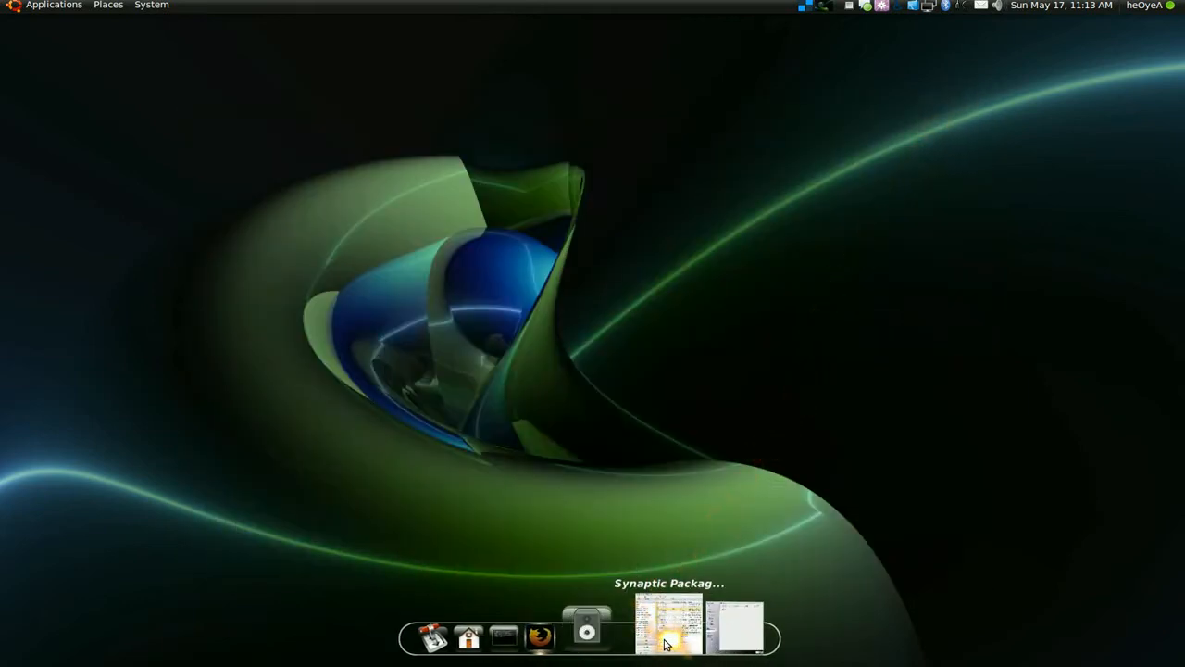
Bring up Synaptic showing cairo-dock 2.0.0 installed, then minimize it
click(669, 625)
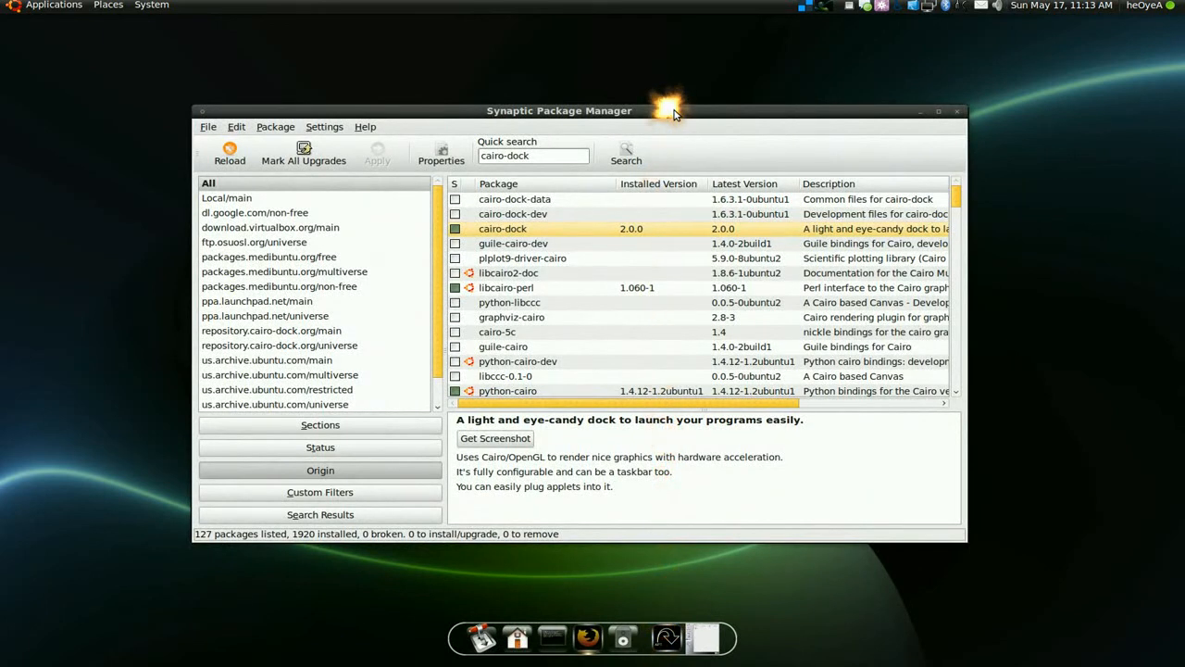
mouse_move(672, 199)
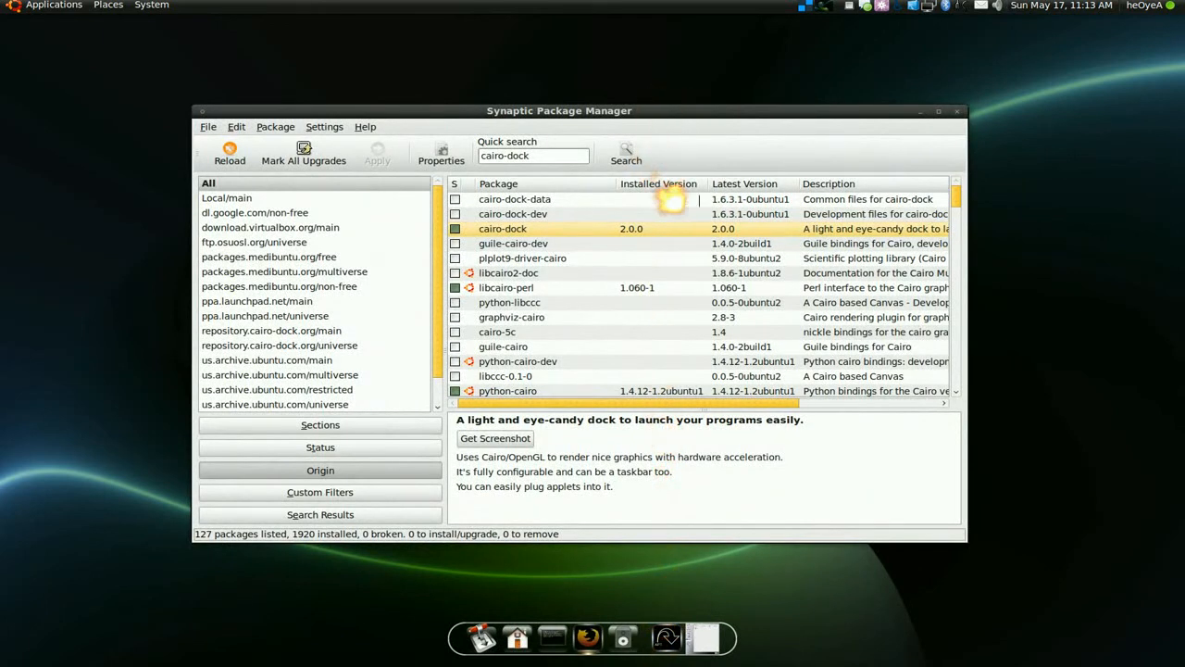
mouse_move(958, 127)
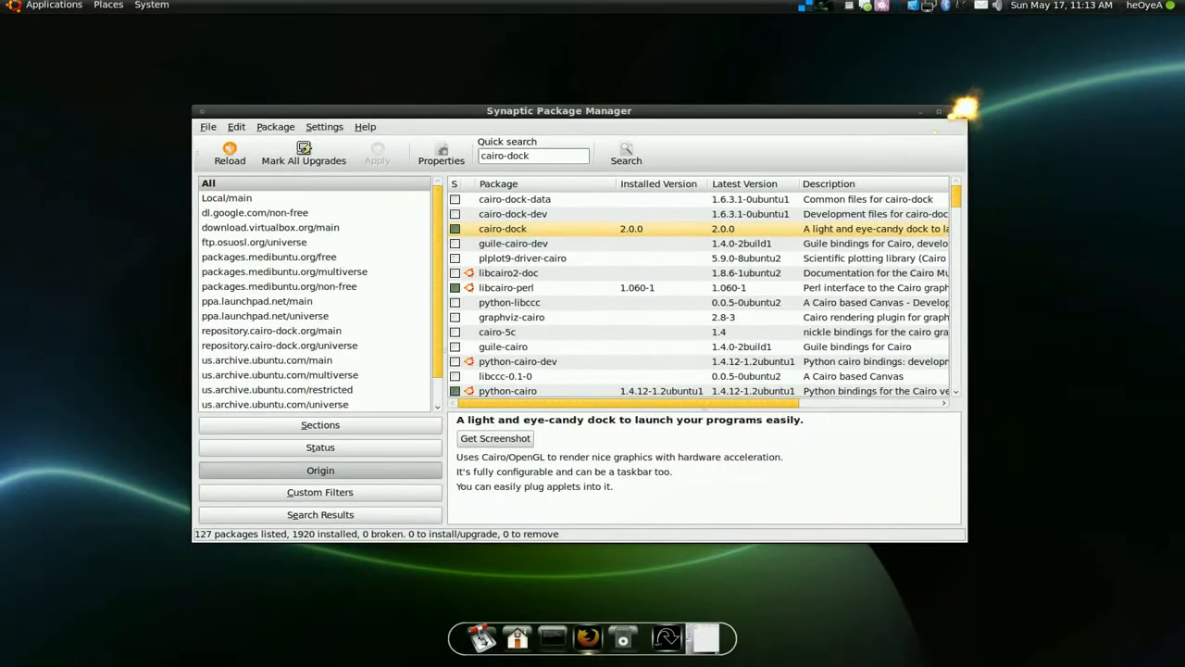
mouse_move(672, 621)
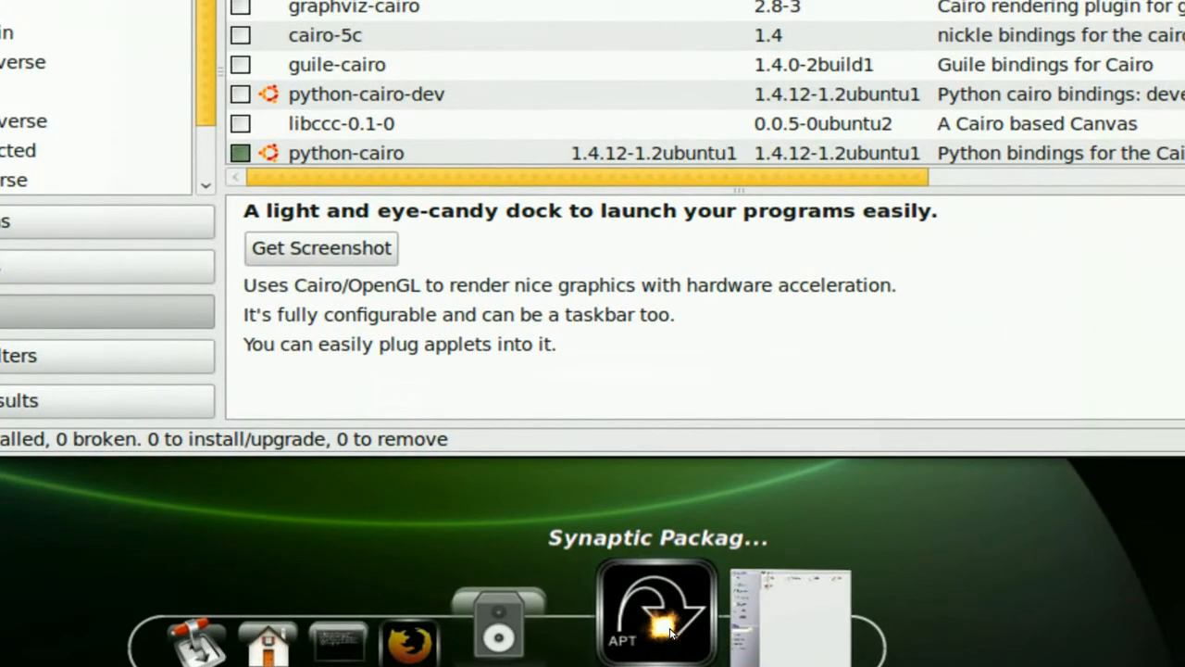
click(658, 611)
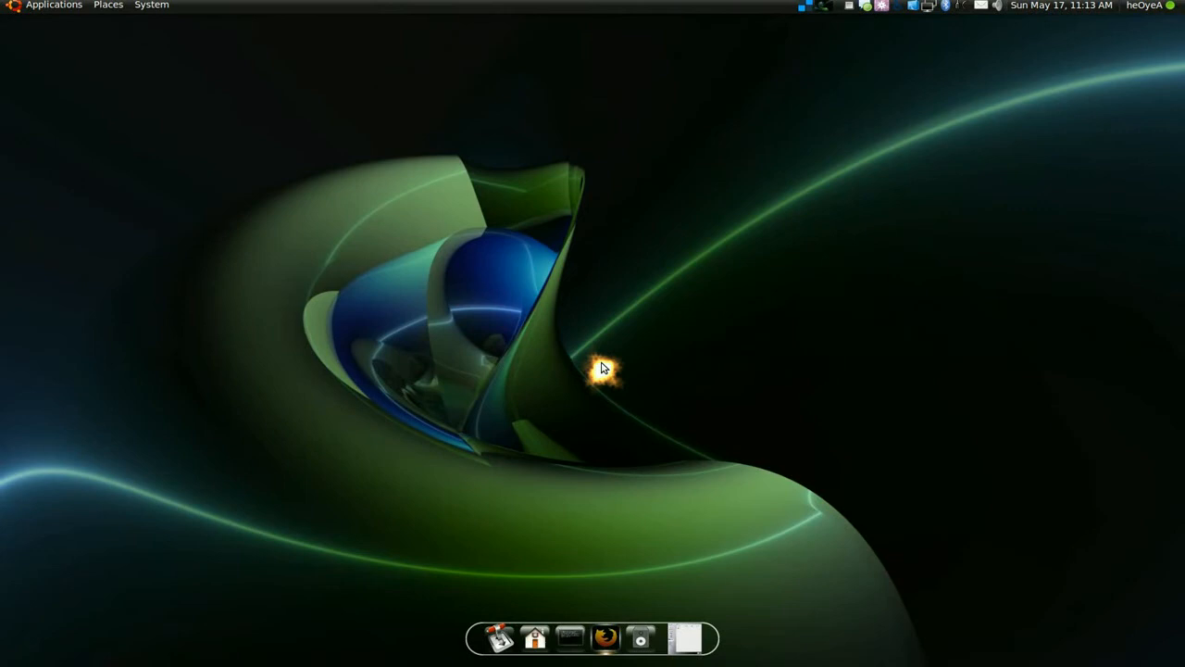
mouse_move(593, 355)
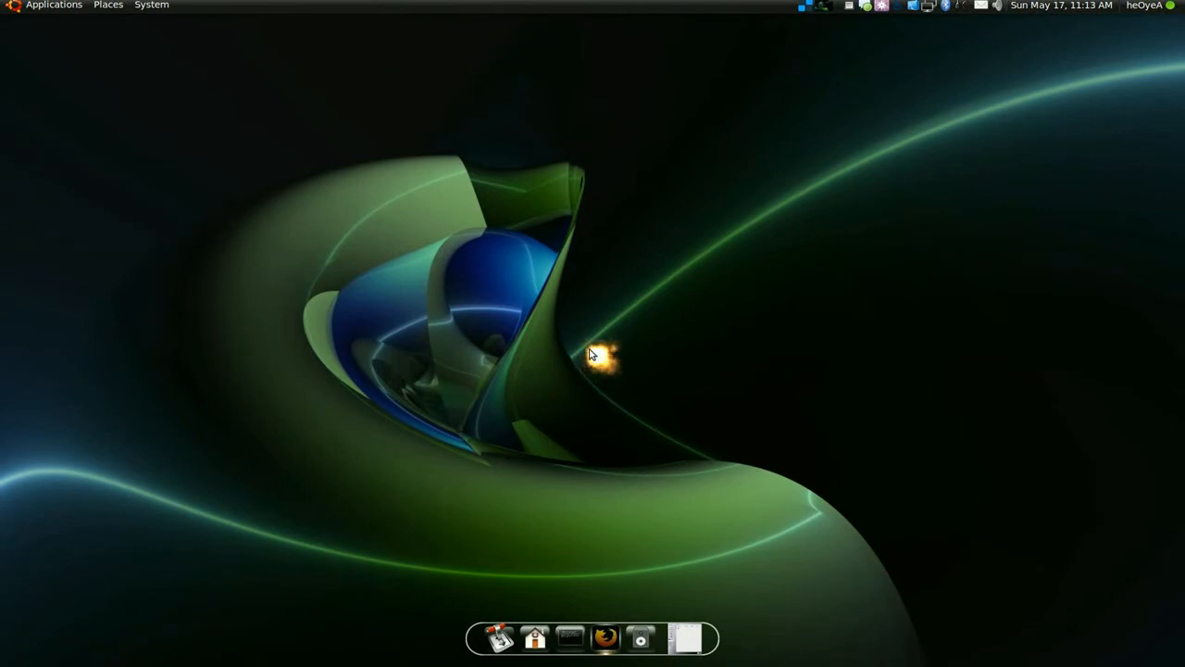
mouse_move(579, 313)
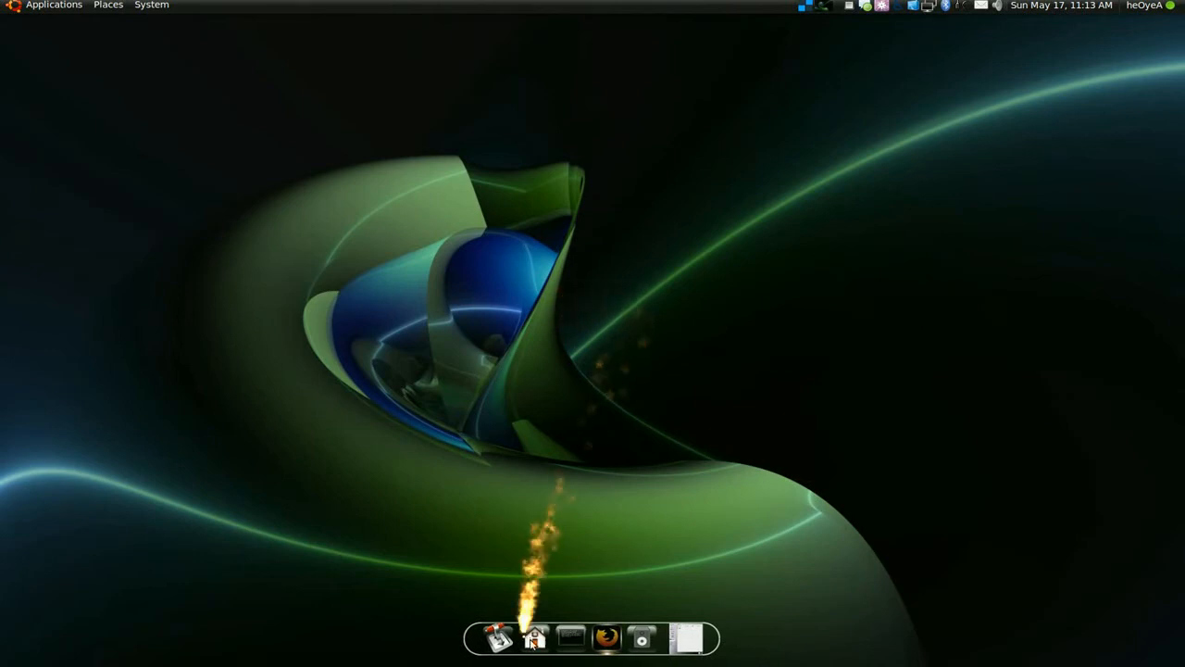
right_click(533, 638)
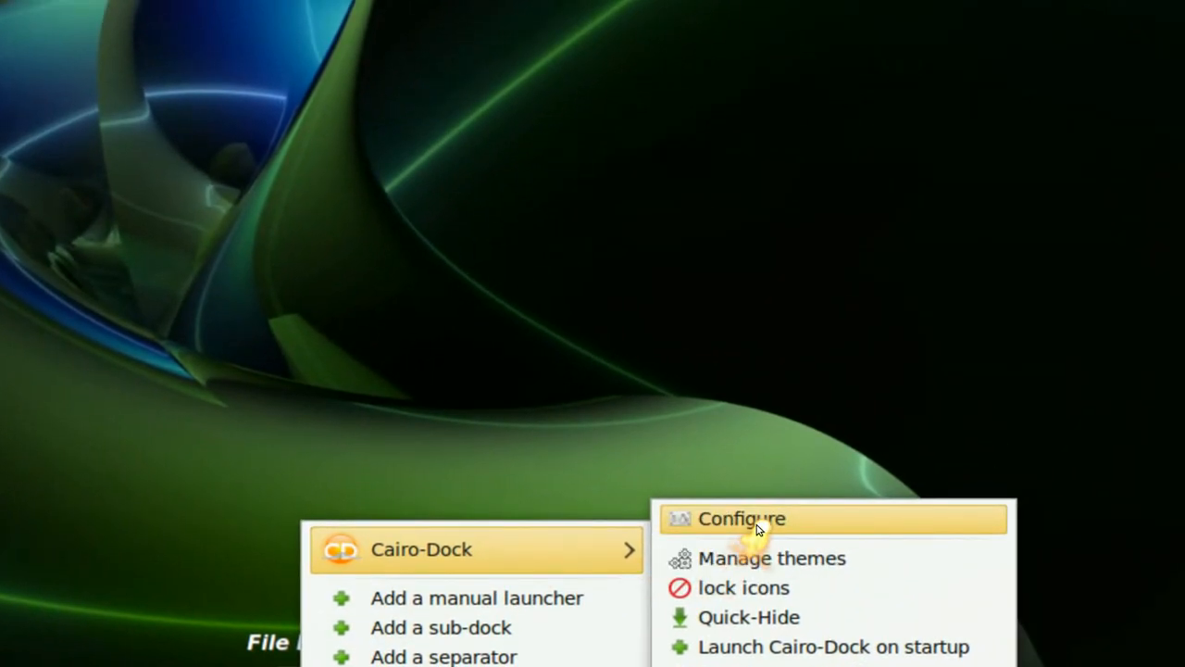
click(741, 518)
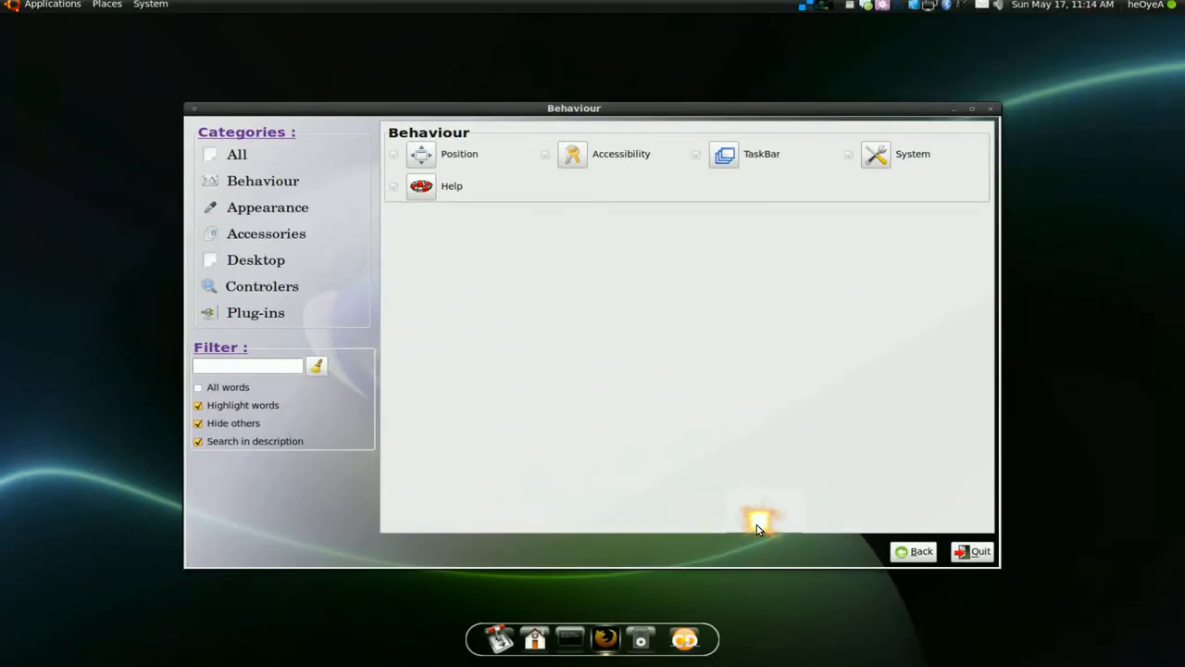
click(237, 154)
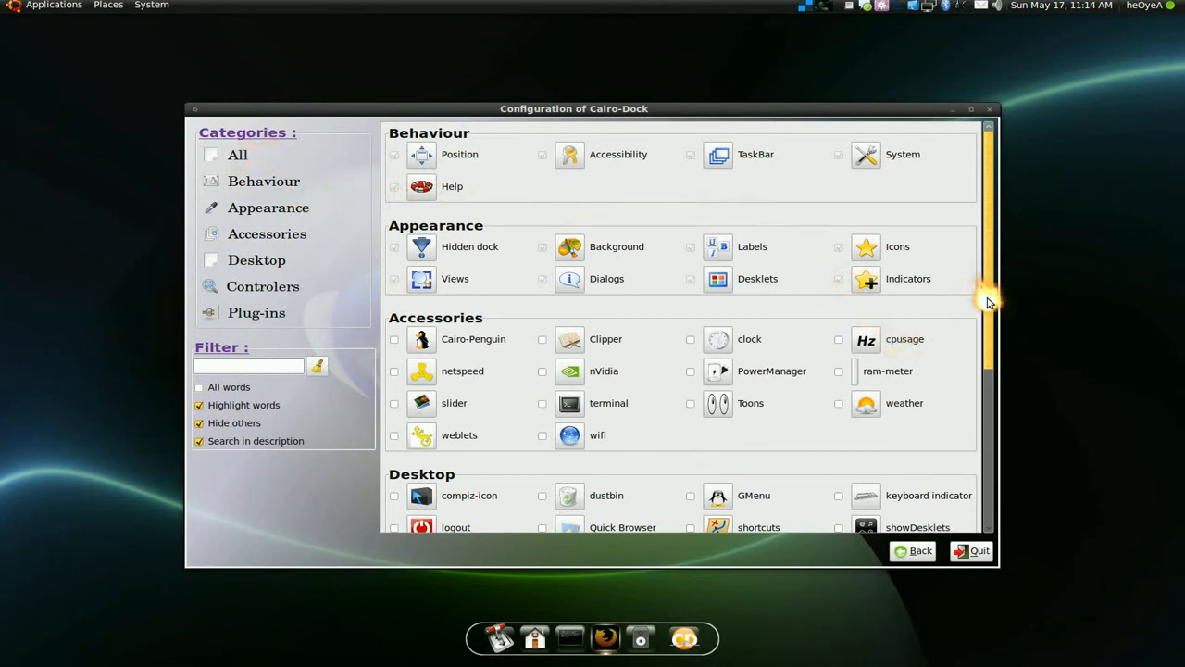
scroll(down, 3)
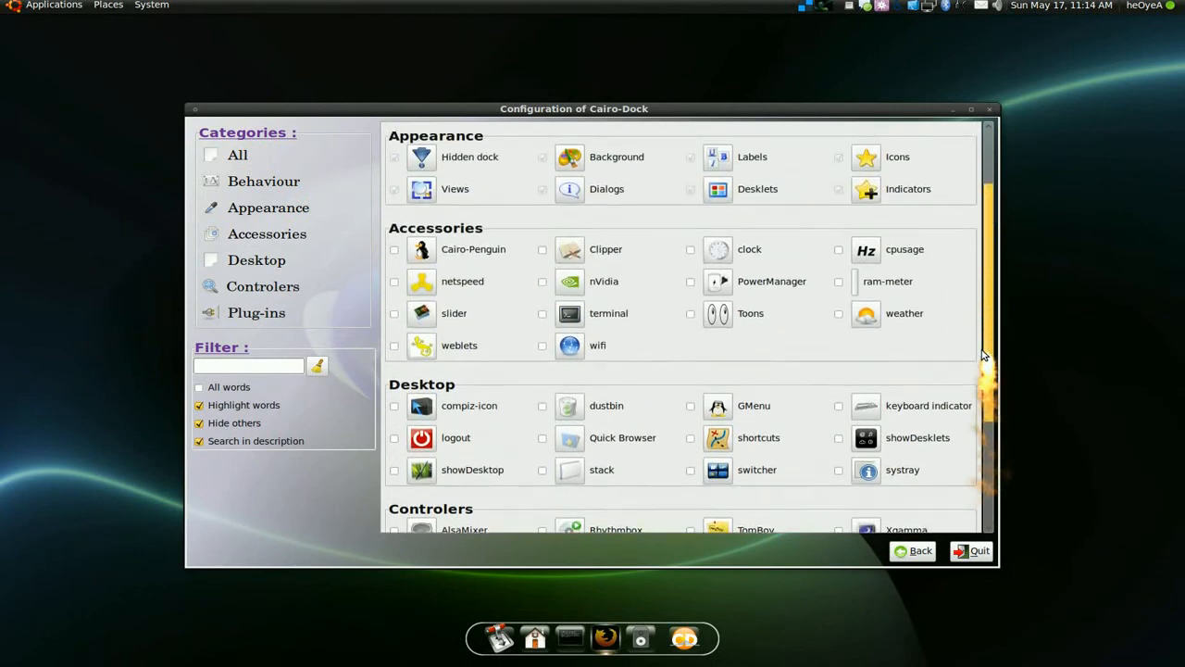
scroll(up, 3)
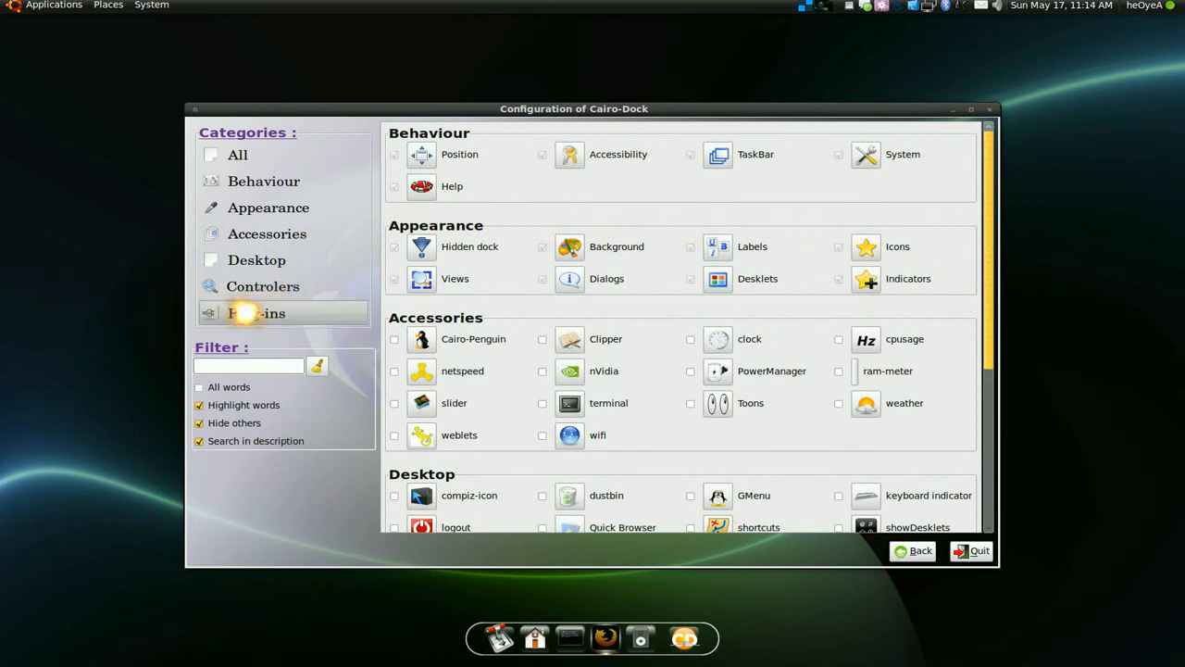
click(256, 313)
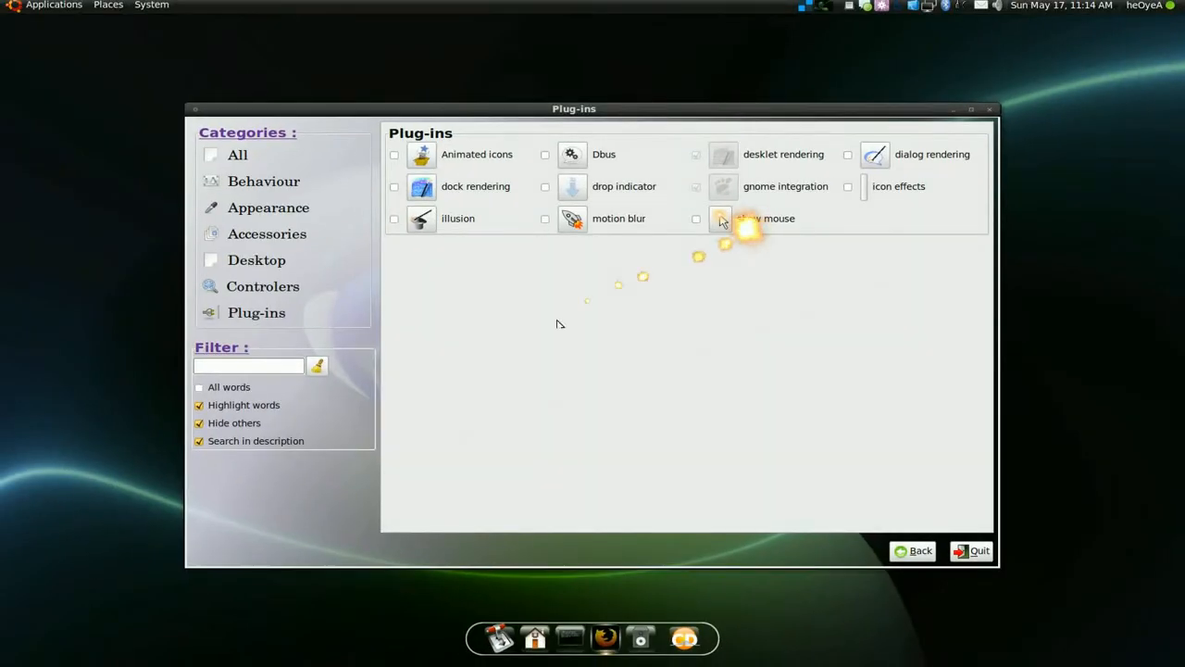
mouse_move(454, 370)
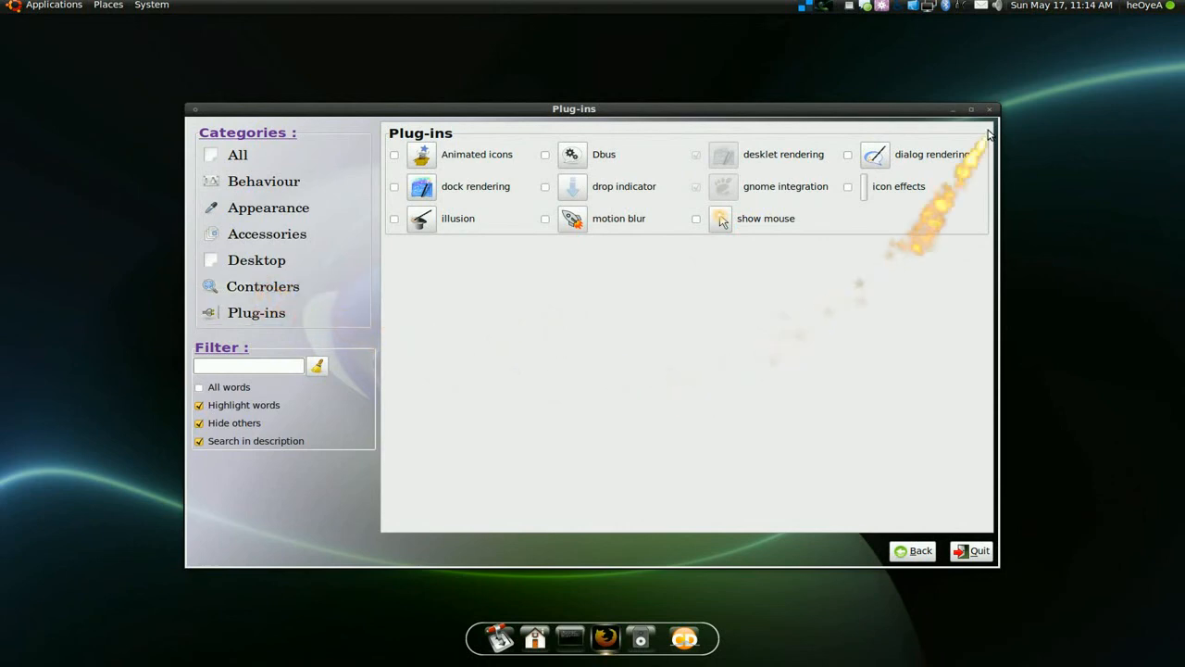
click(989, 109)
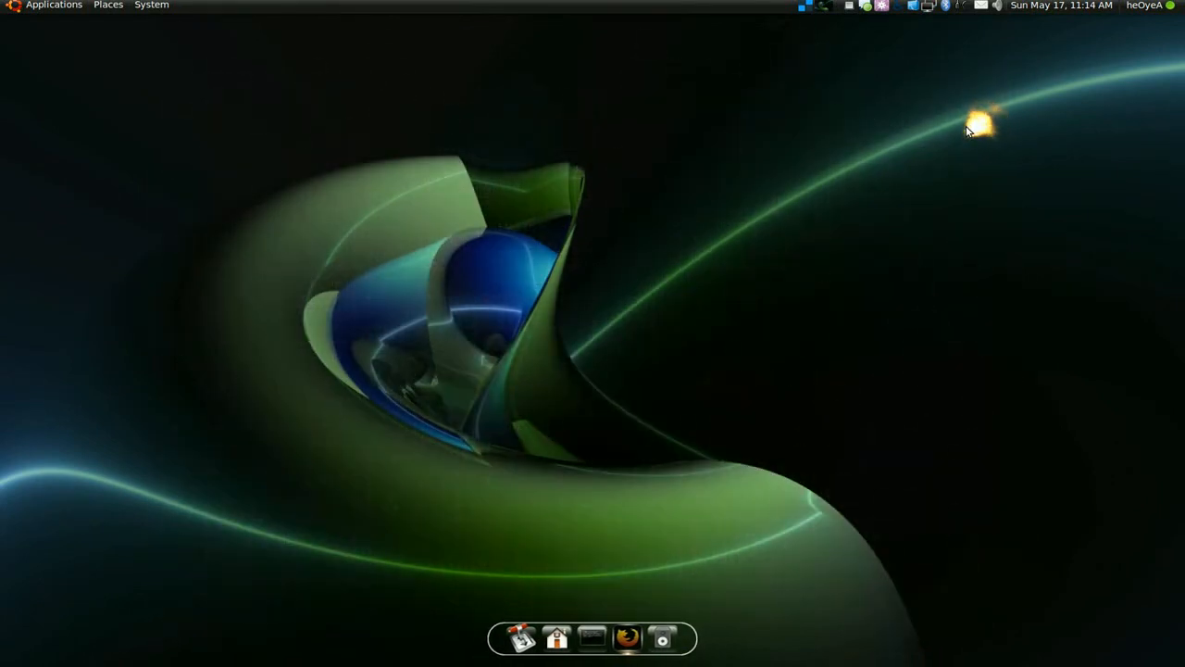
mouse_move(889, 111)
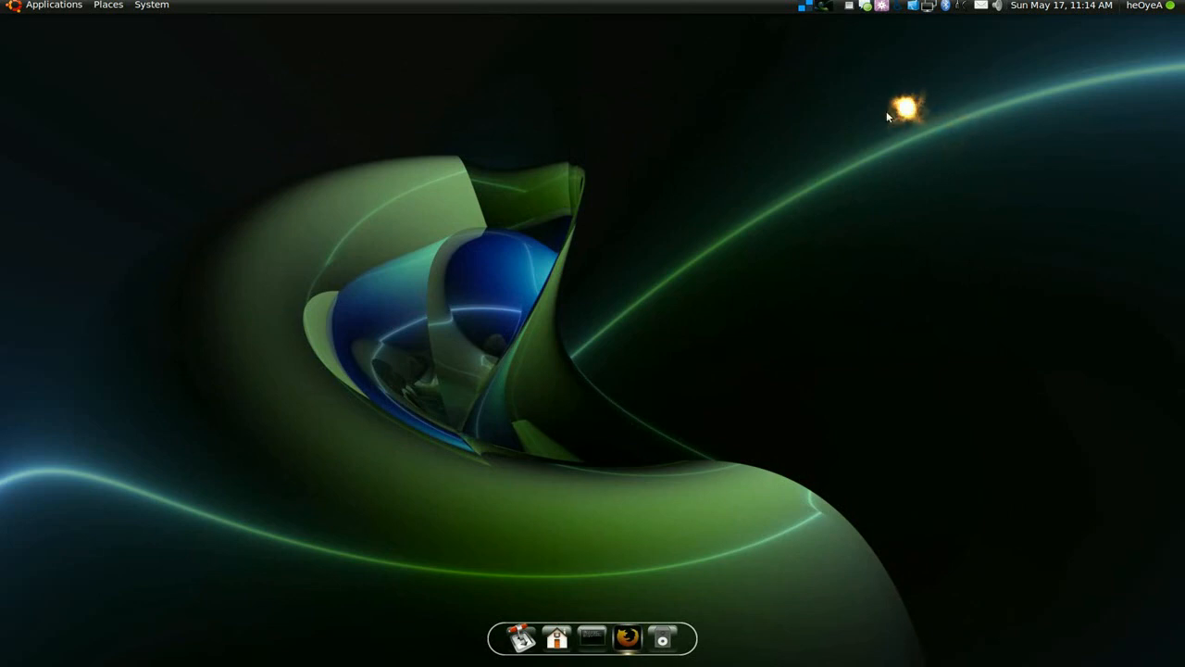